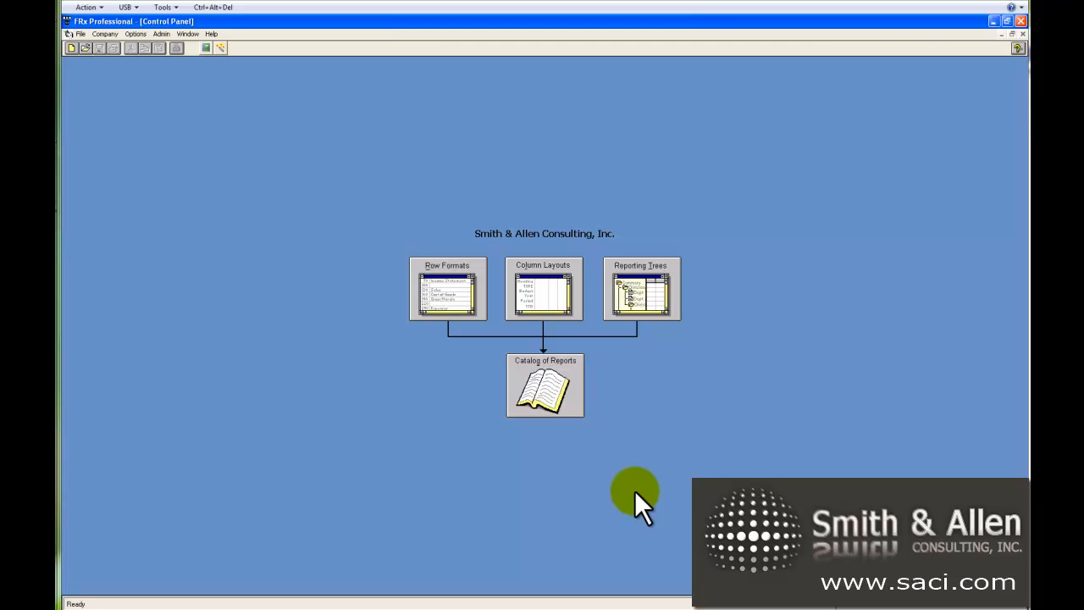
mouse_move(457, 318)
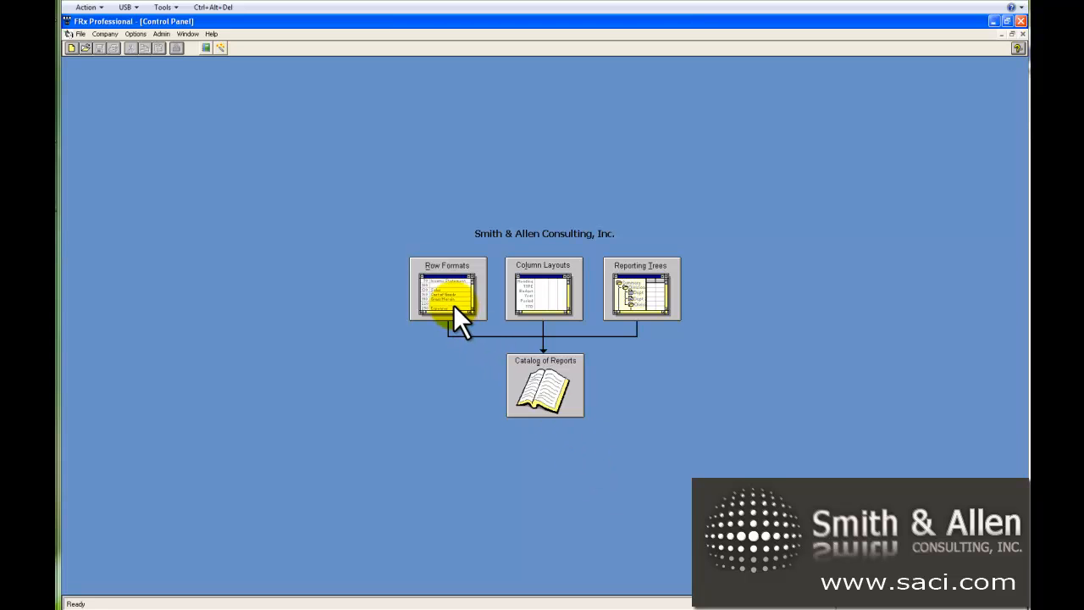
mouse_move(534, 322)
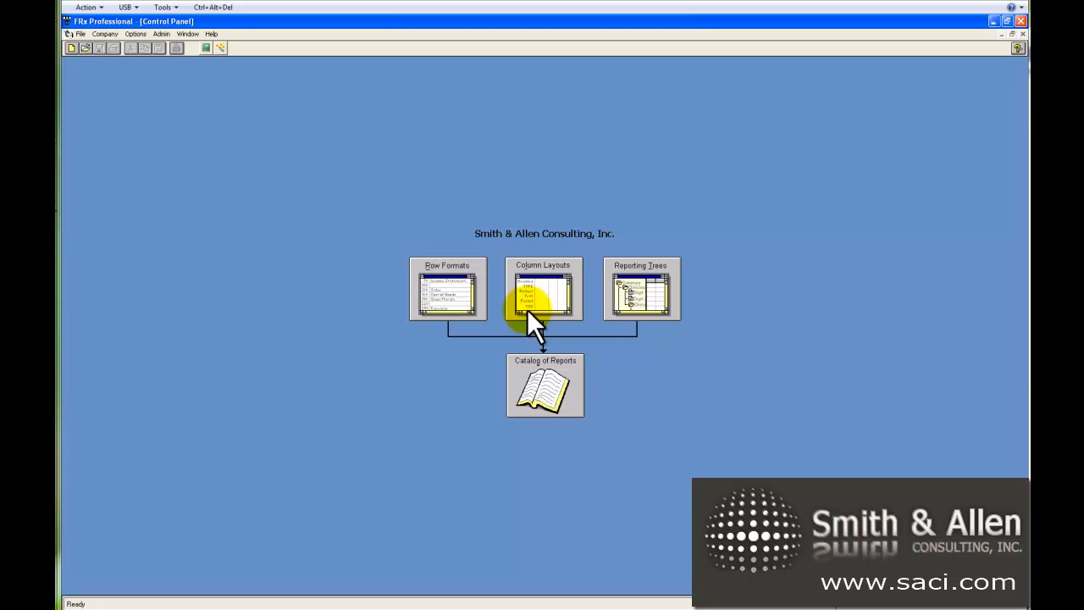
mouse_move(538, 423)
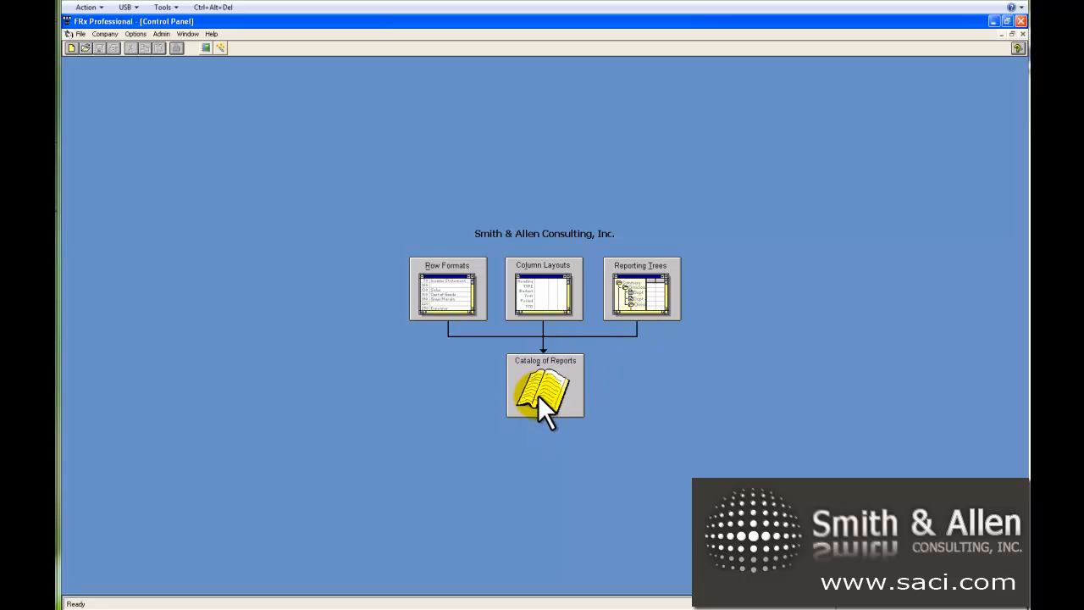
mouse_move(630, 351)
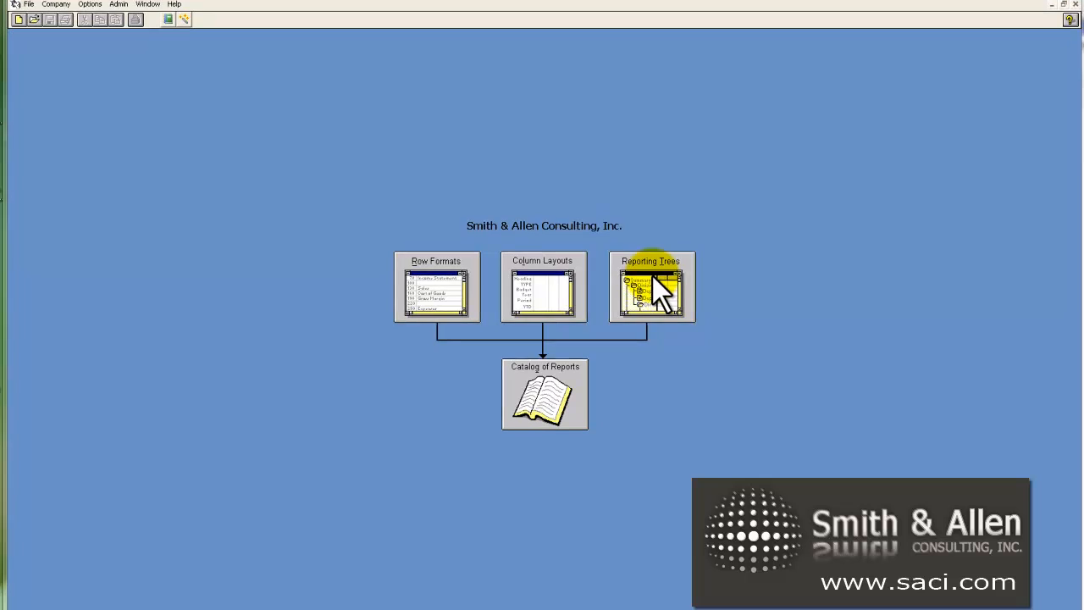
Open Reporting Trees and start a brand-new, empty tree ready for editing
double_click(651, 288)
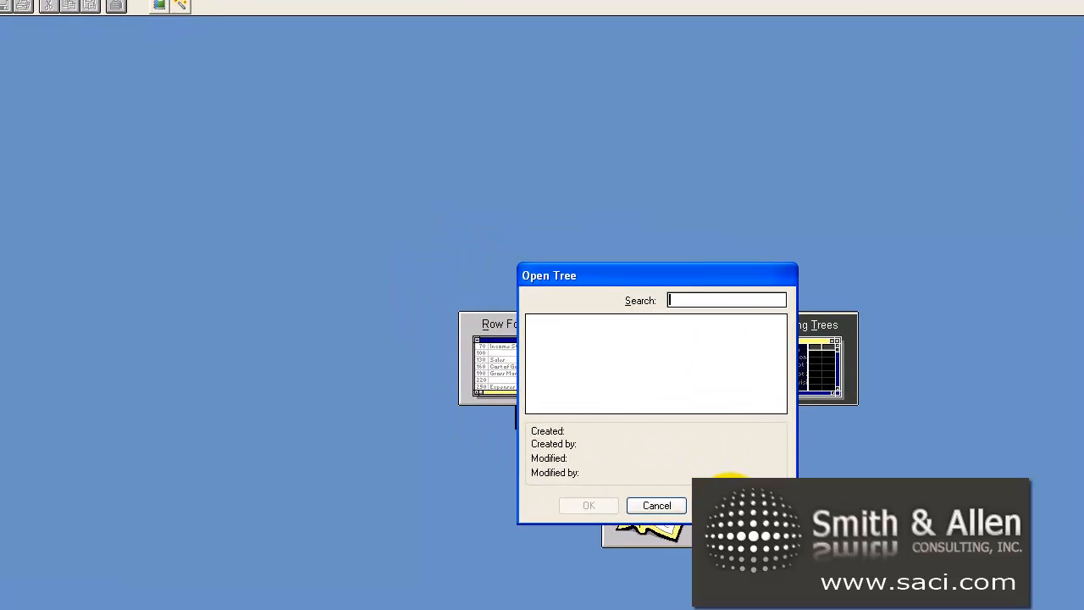
left_click(657, 505)
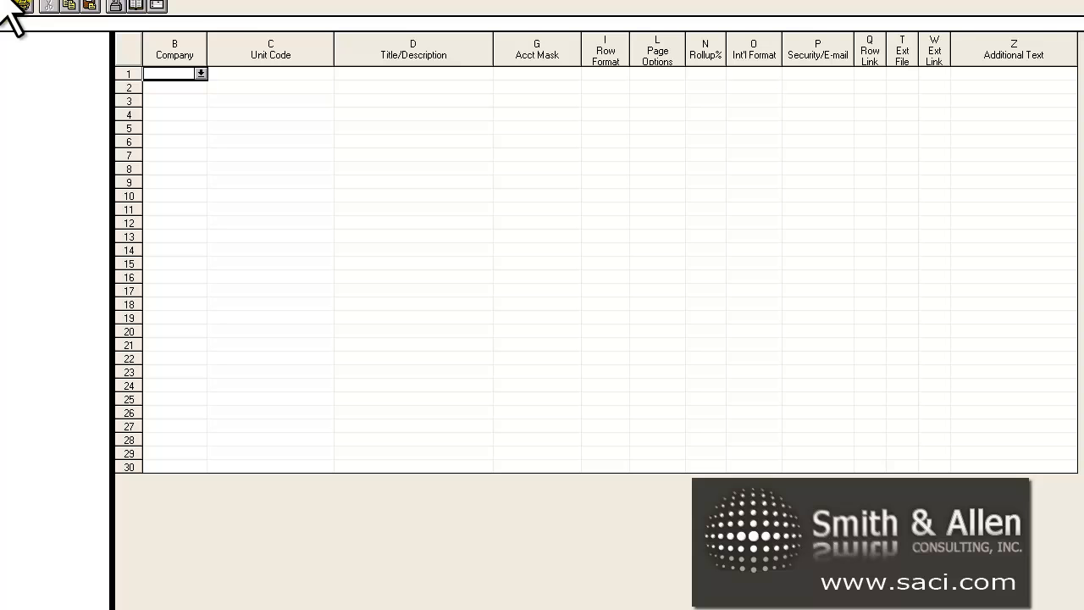
left_click(16, 6)
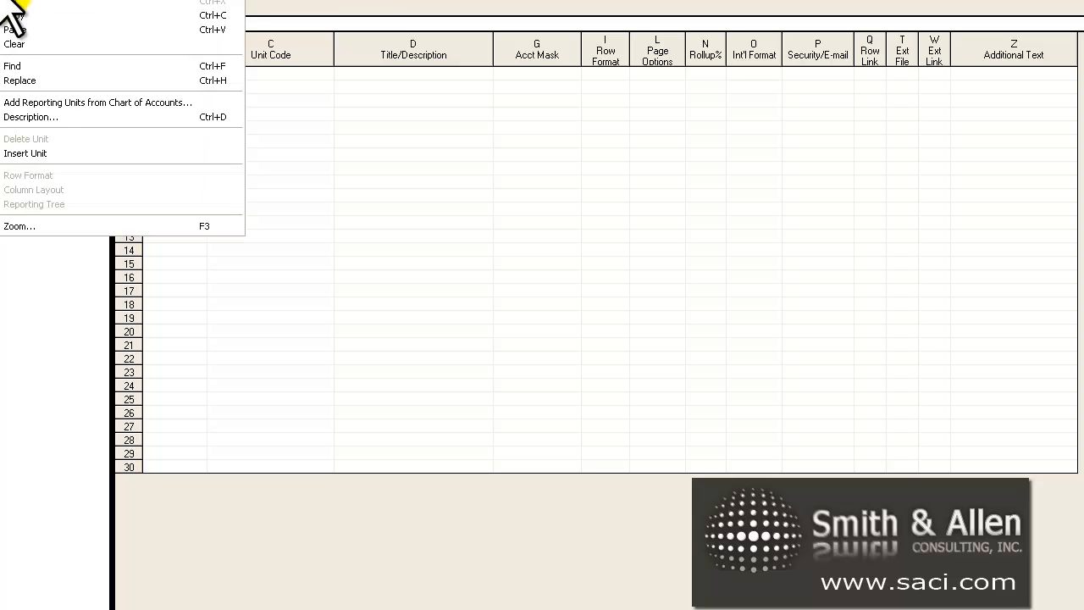
Add reporting units from the chart of accounts, keeping only Department in the segment hierarchy
left_click(98, 102)
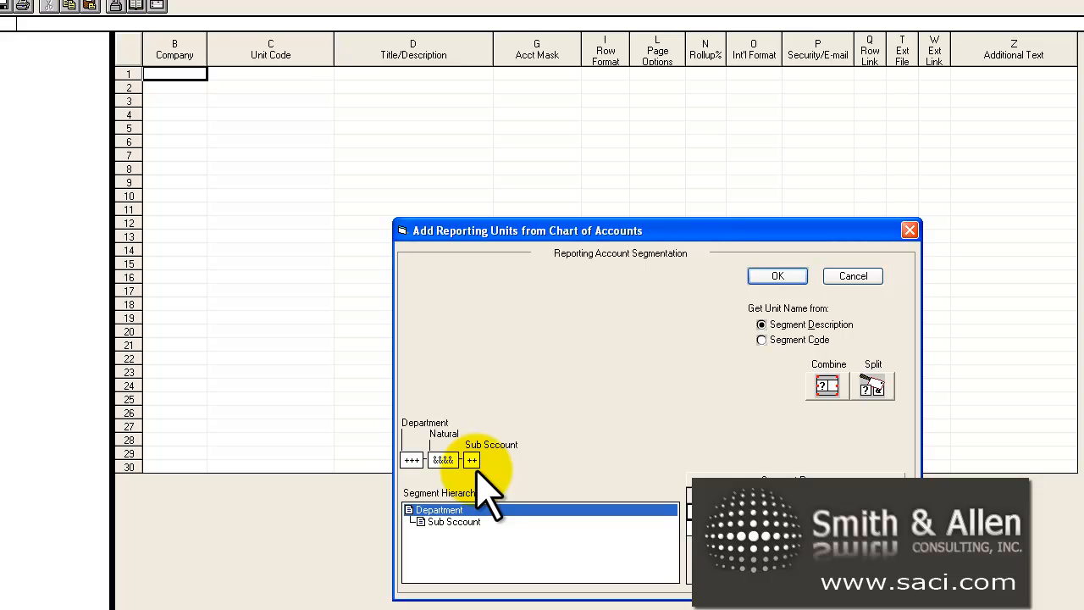
mouse_move(494, 495)
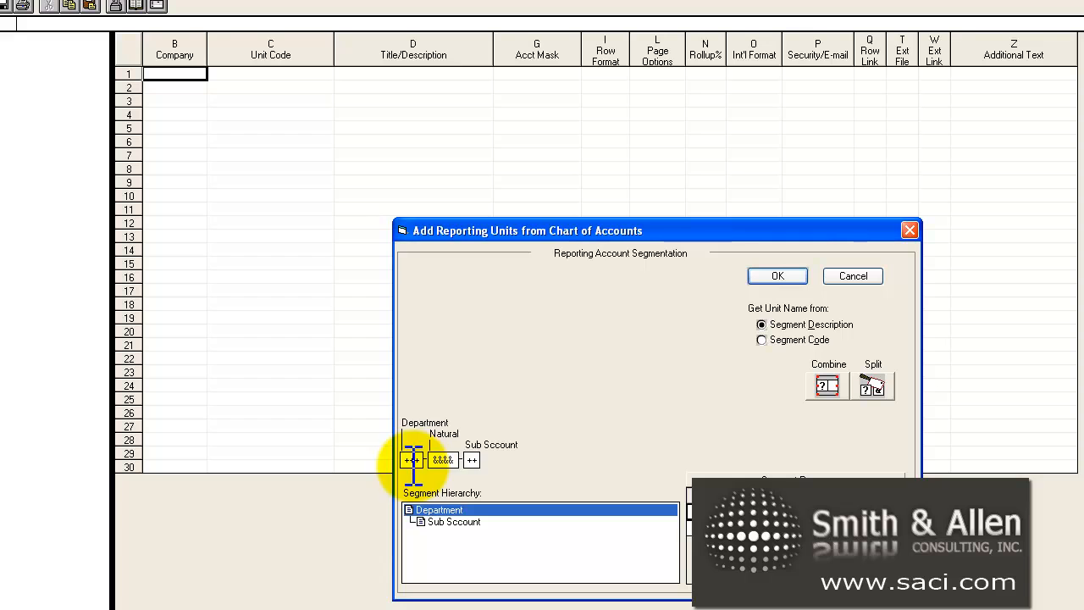
mouse_move(473, 460)
type("?")
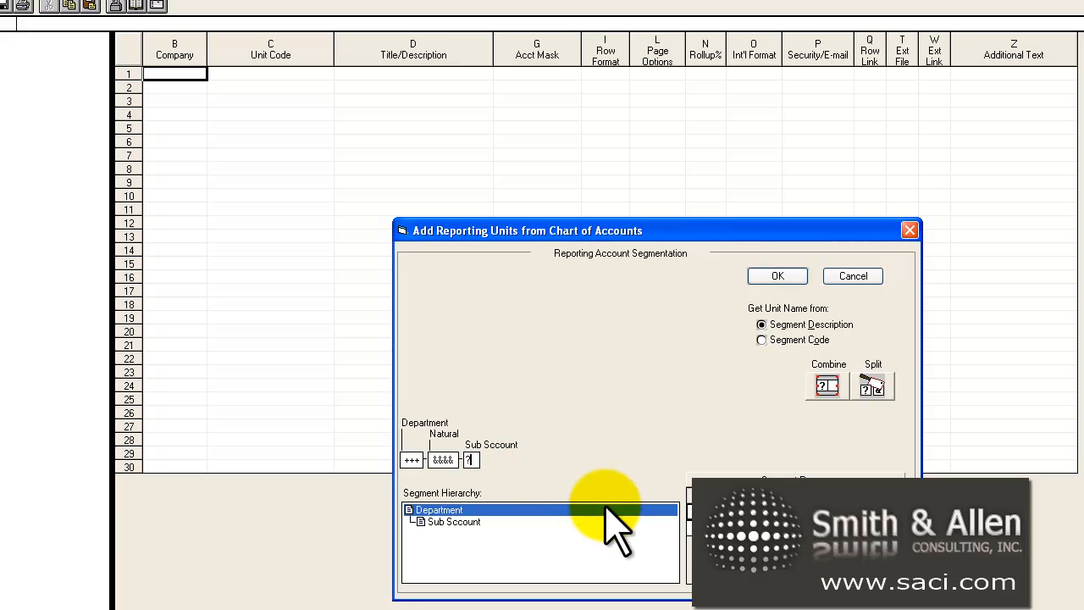
left_click(410, 508)
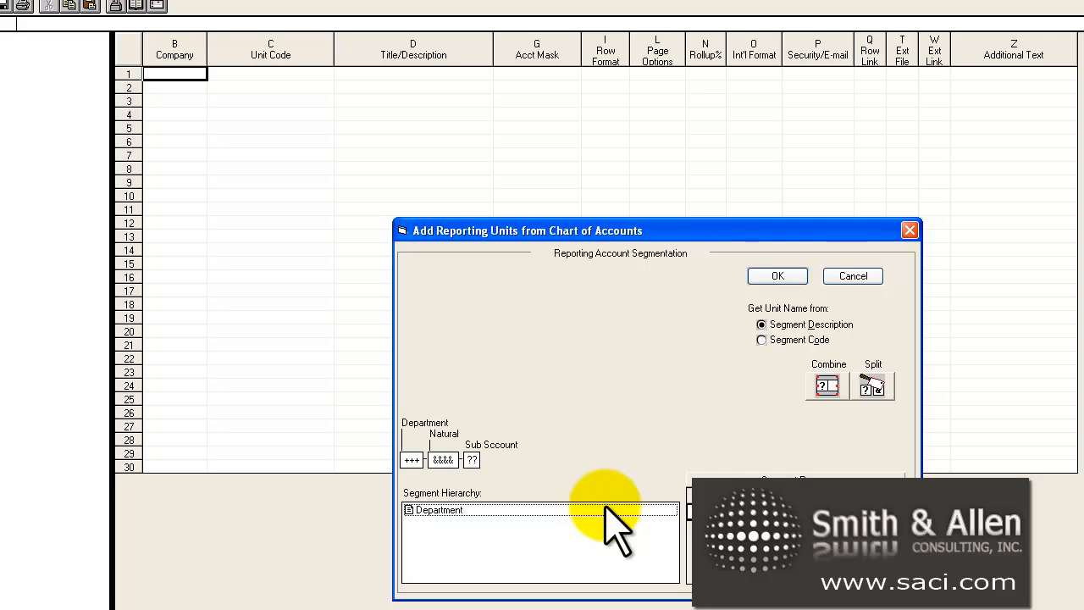
mouse_move(477, 538)
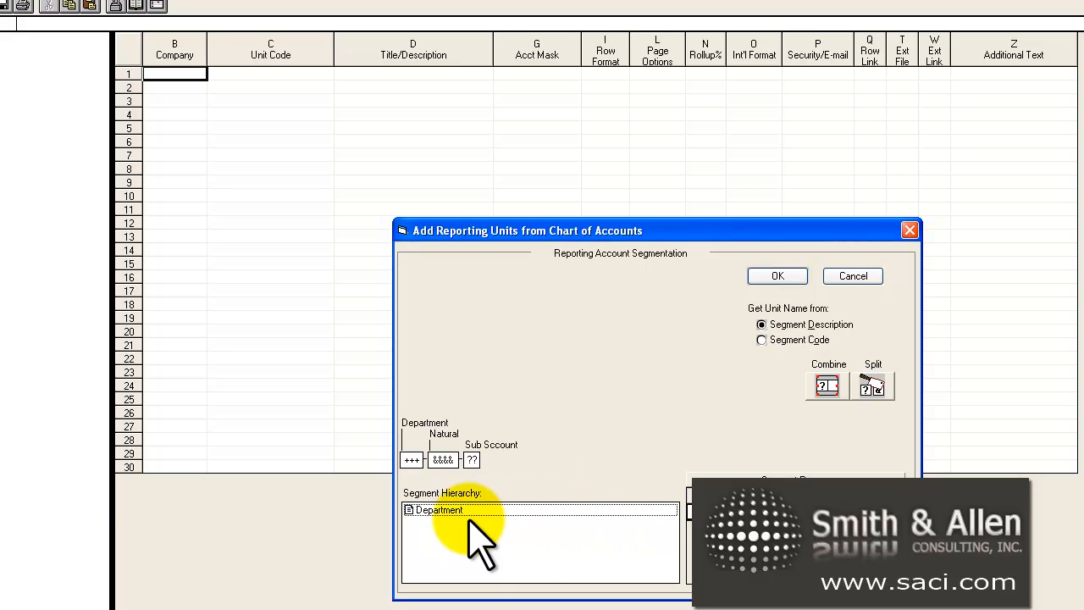
left_click(444, 460)
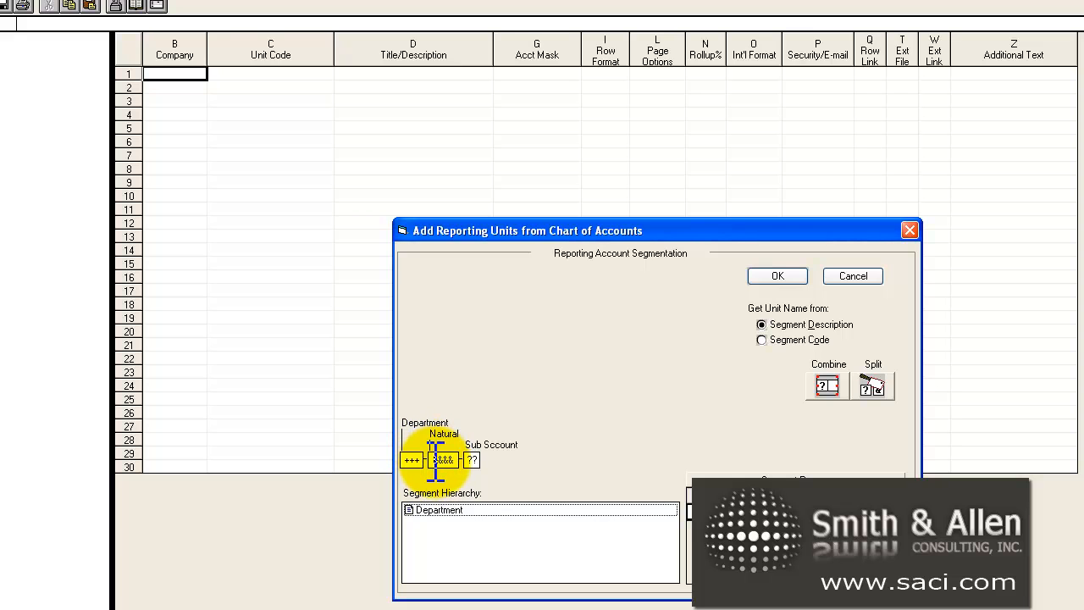
mouse_move(470, 499)
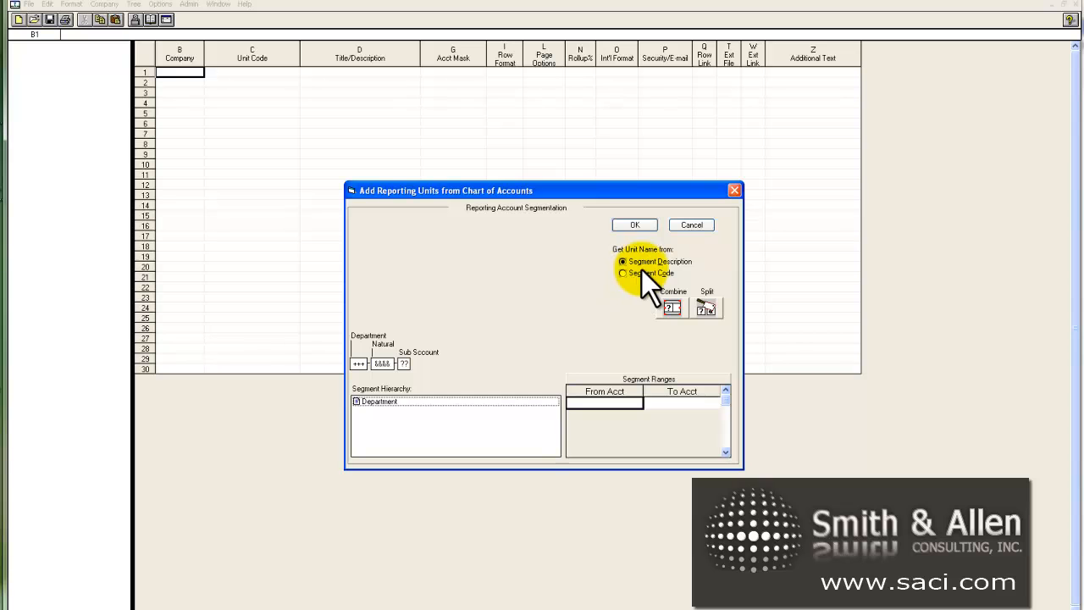
mouse_move(678, 284)
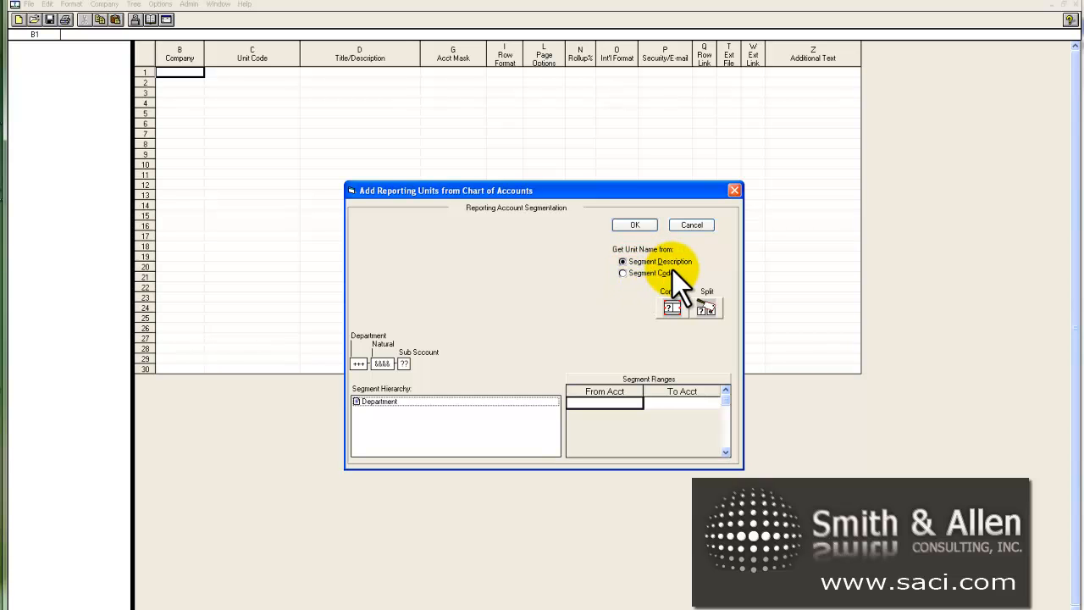
mouse_move(643, 234)
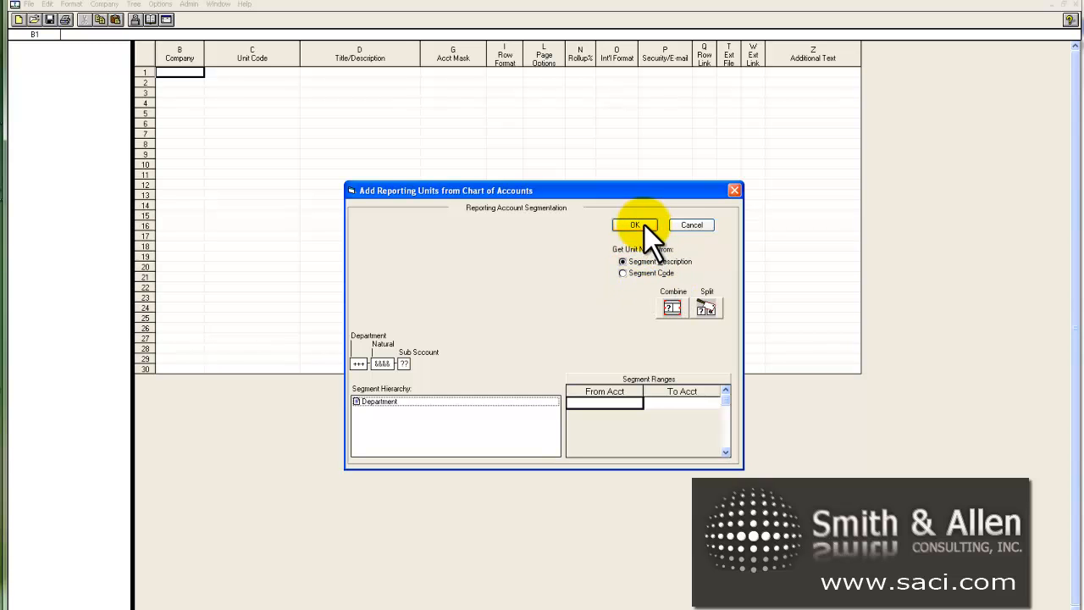
Build one unit per department, renaming 000 to Corporate and 999 to Other with descriptions
left_click(633, 223)
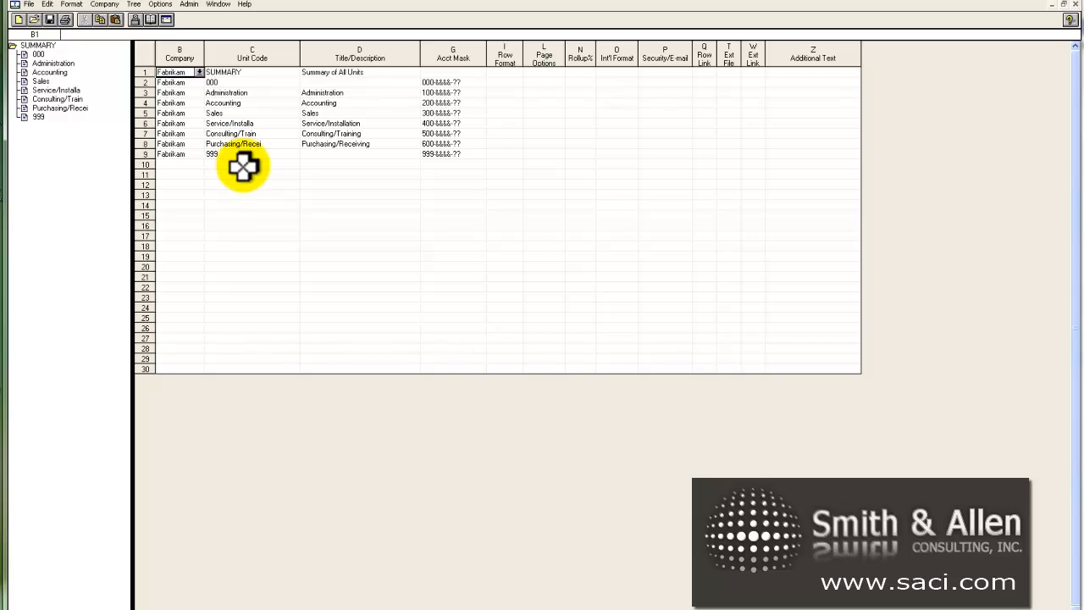
mouse_move(244, 112)
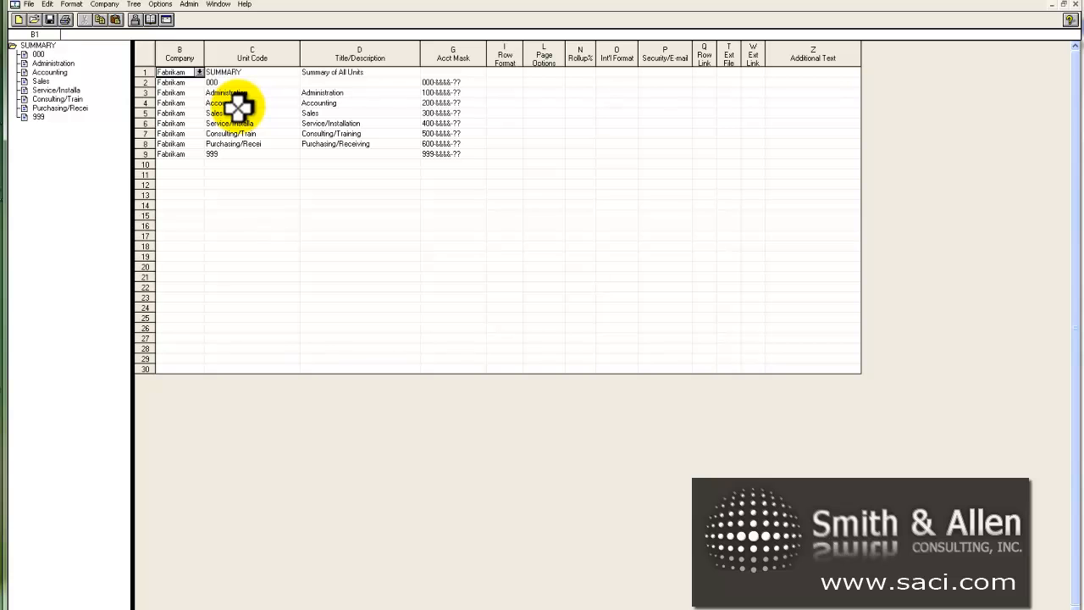
left_click(251, 81)
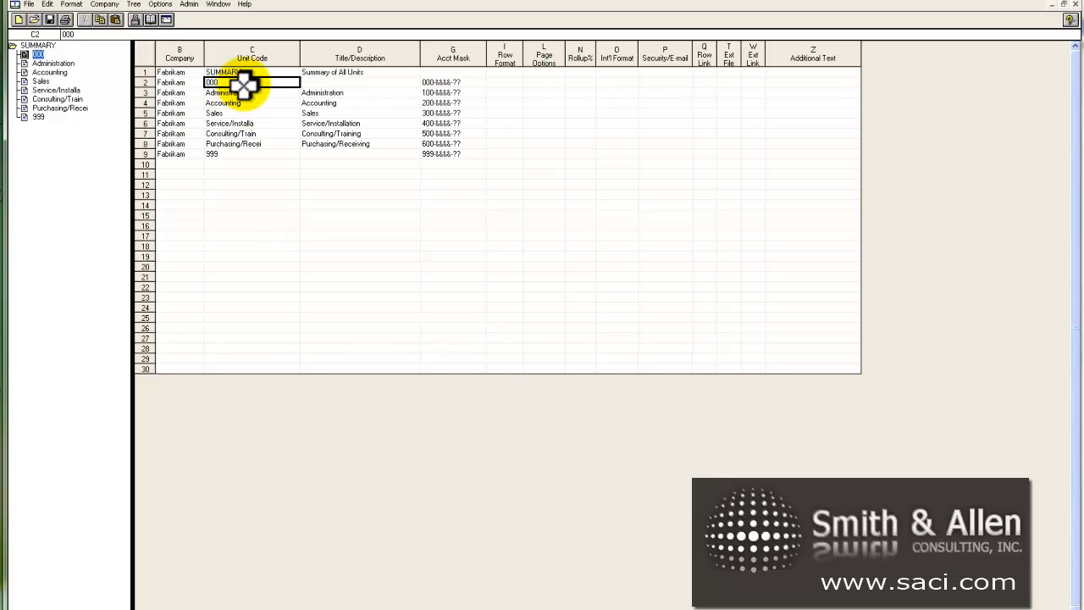
mouse_move(322, 88)
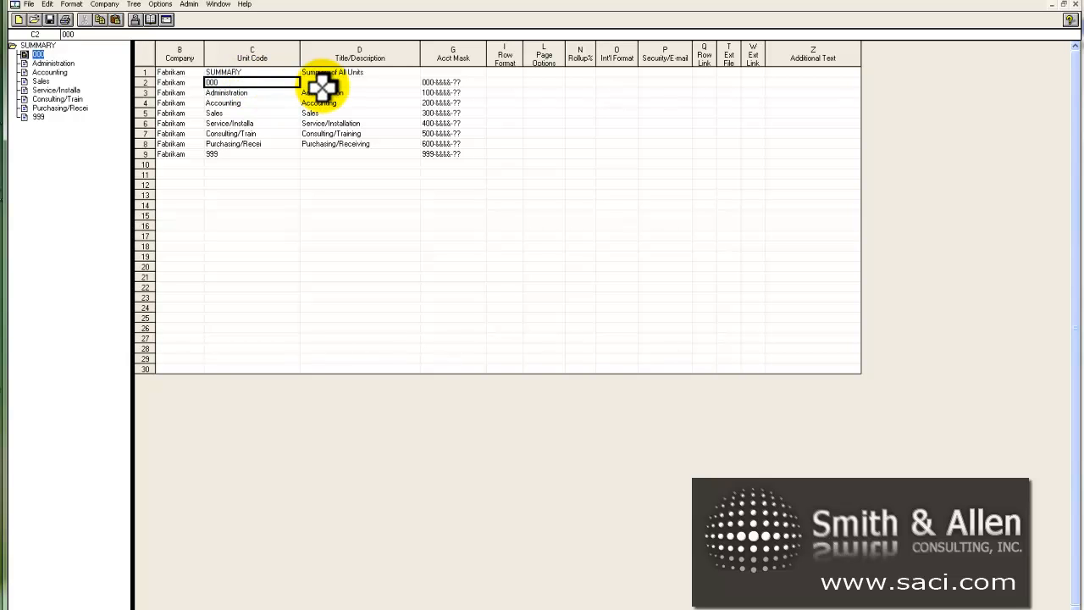
left_click(359, 91)
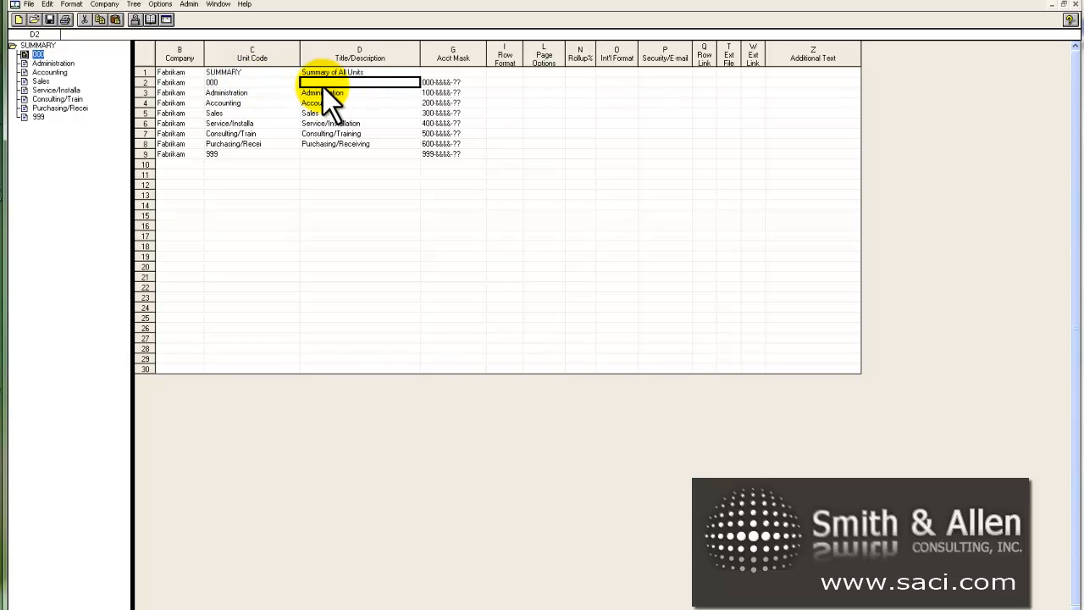
type("Corpo")
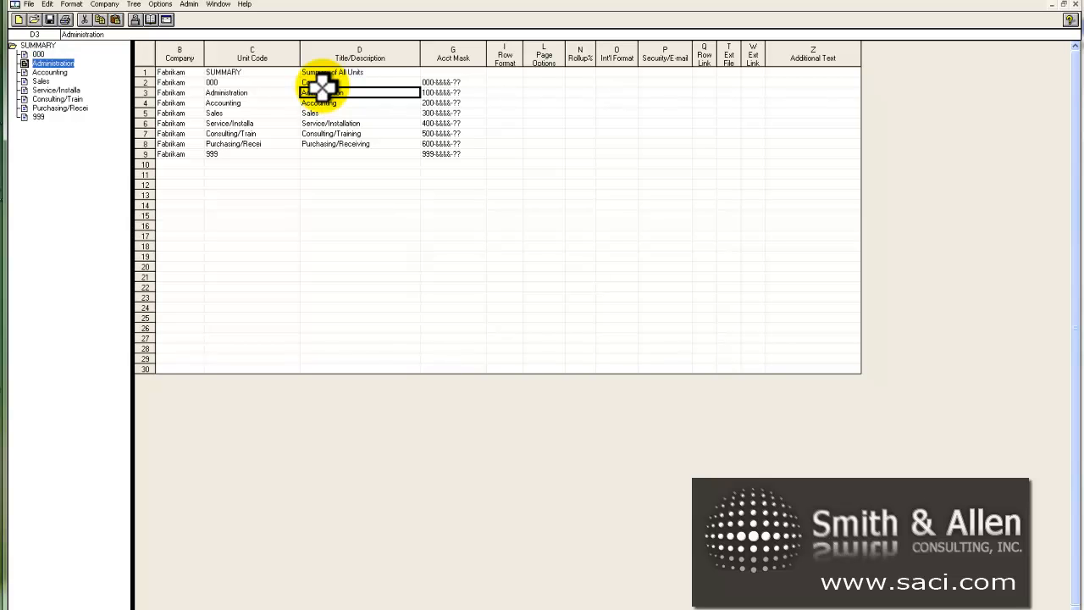
left_click(359, 153)
type("Other")
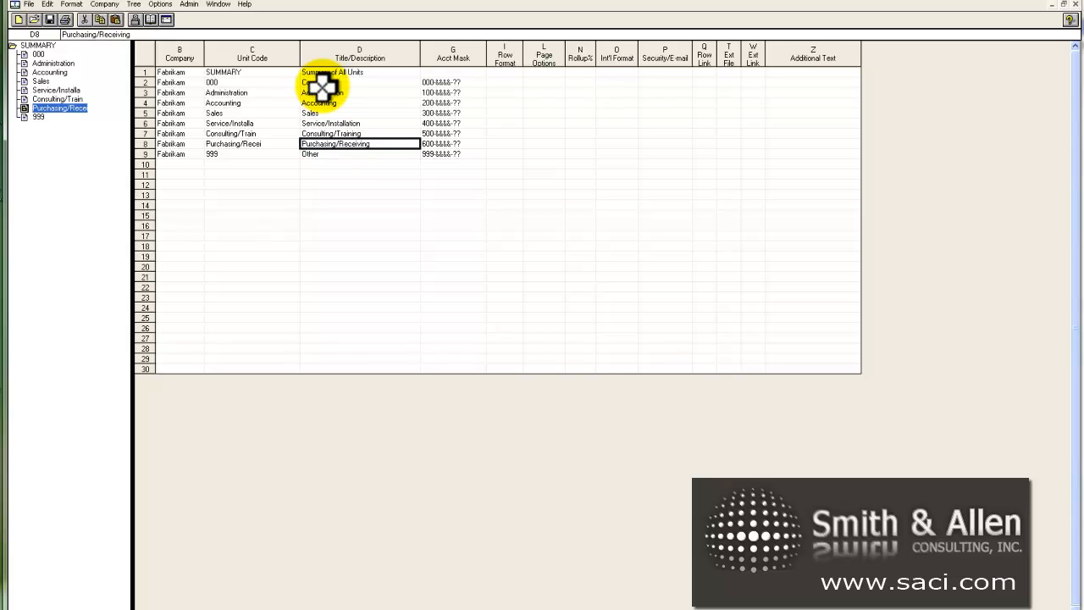
mouse_move(212, 187)
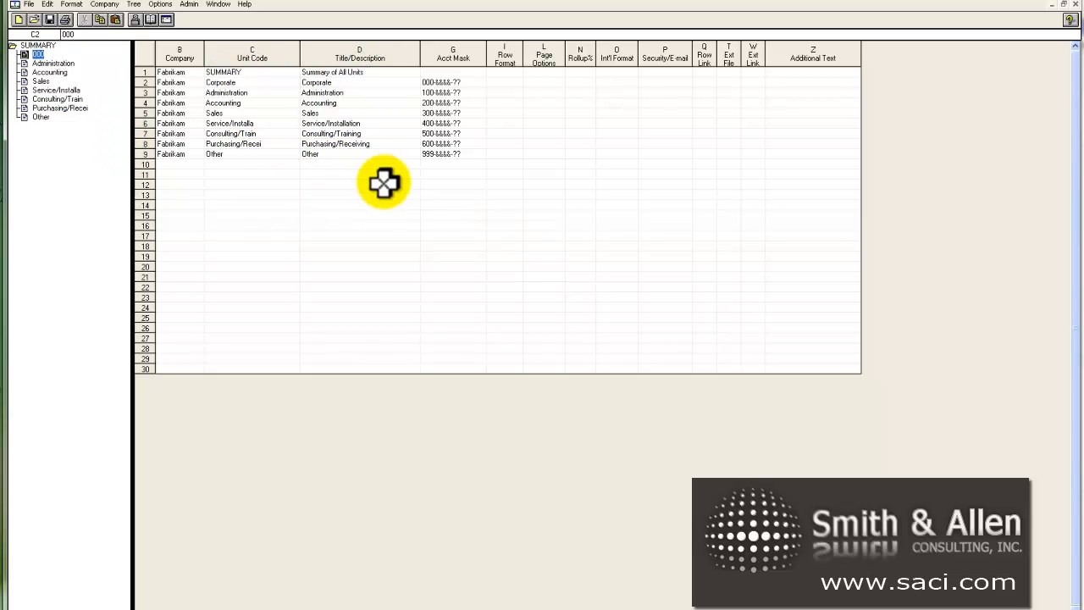
left_click(47, 54)
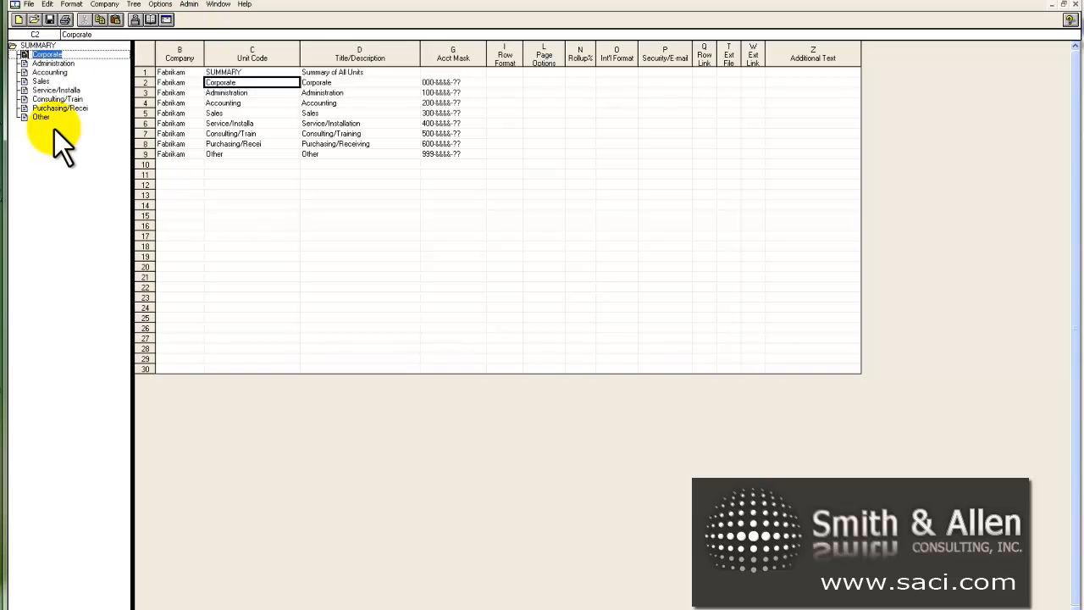
mouse_move(279, 156)
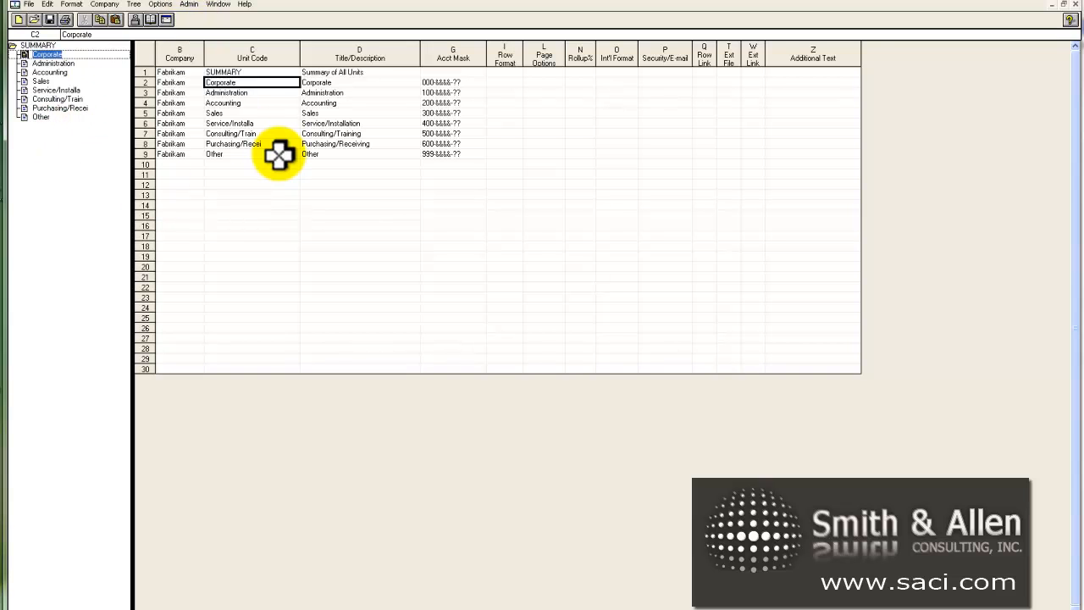
mouse_move(431, 95)
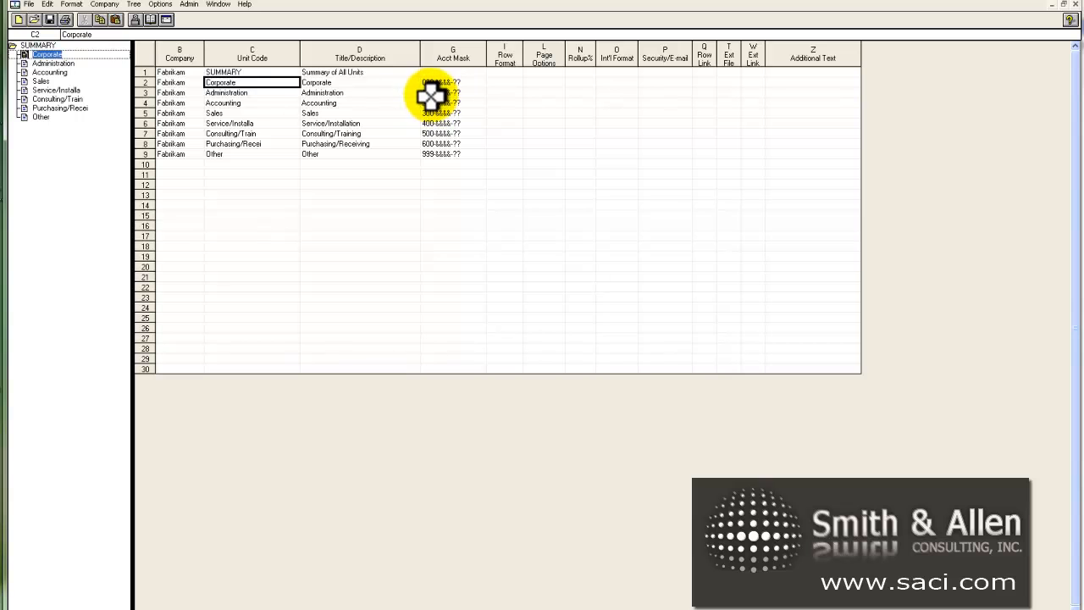
mouse_move(427, 146)
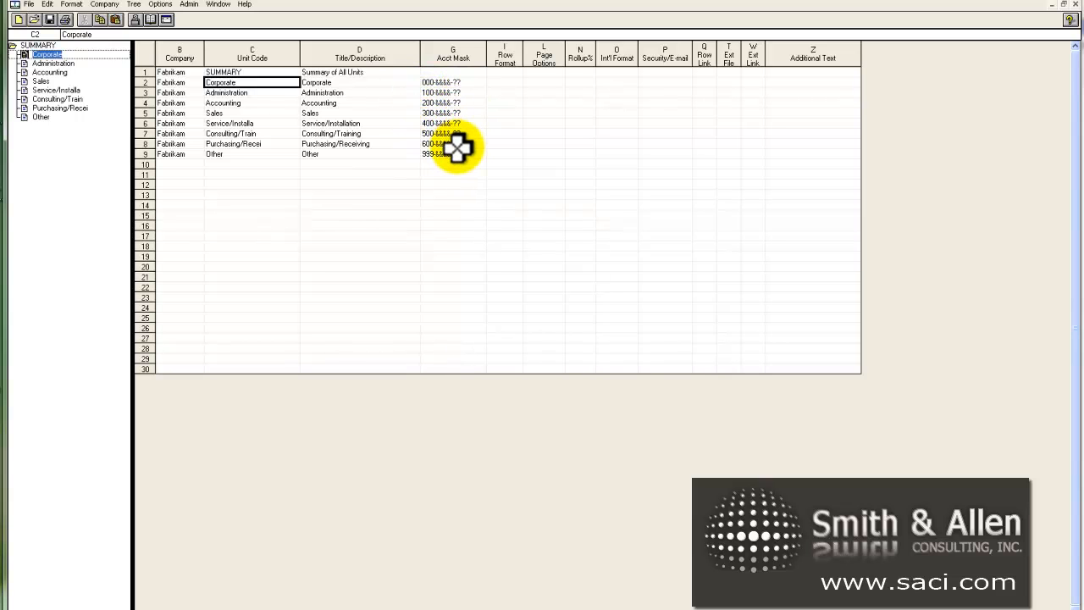
mouse_move(441, 81)
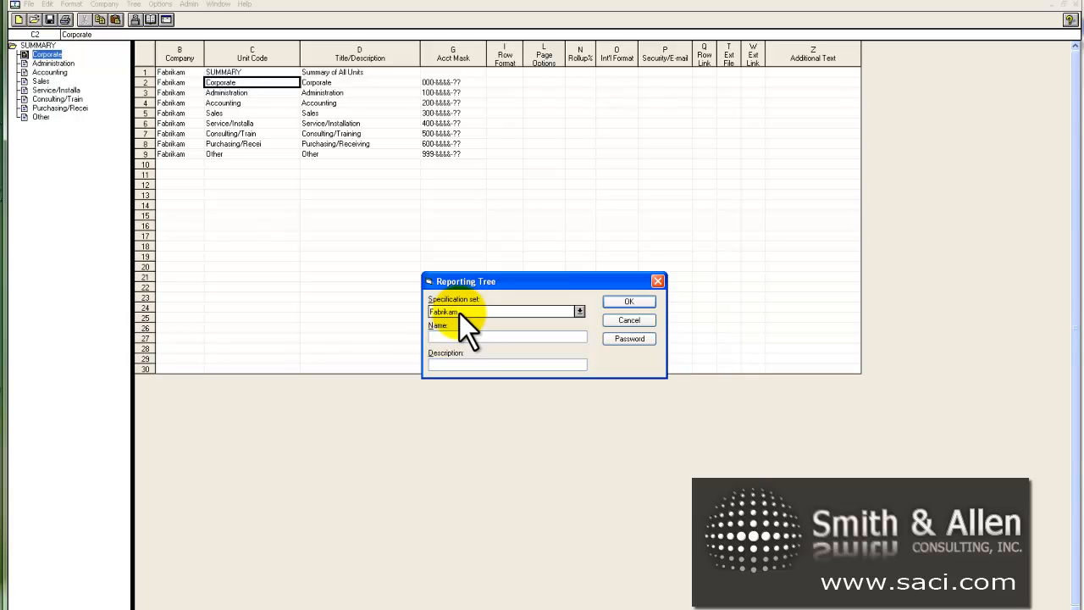
Enter Department as the reporting tree's name in the save dialog
type("Departm")
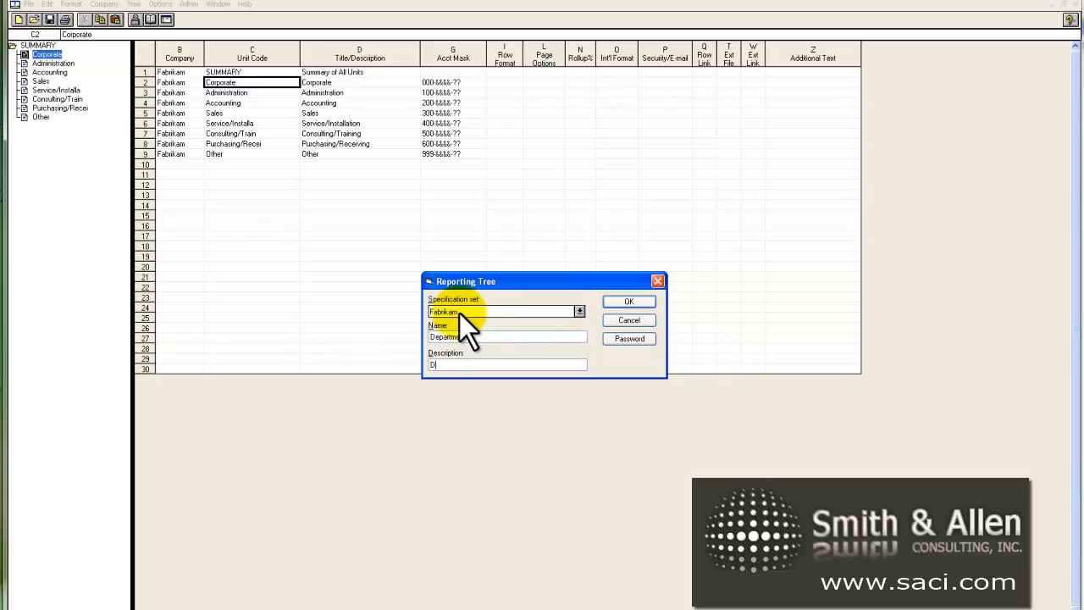
type("epartments")
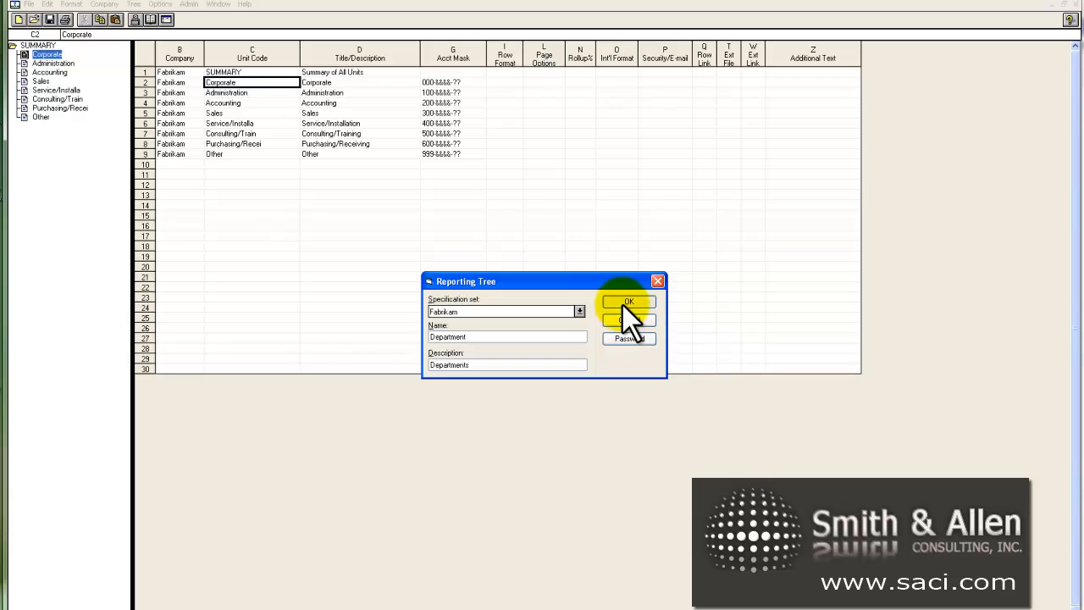
Confirm saving the Department tree described as Departments and dismiss the row format chooser
left_click(626, 302)
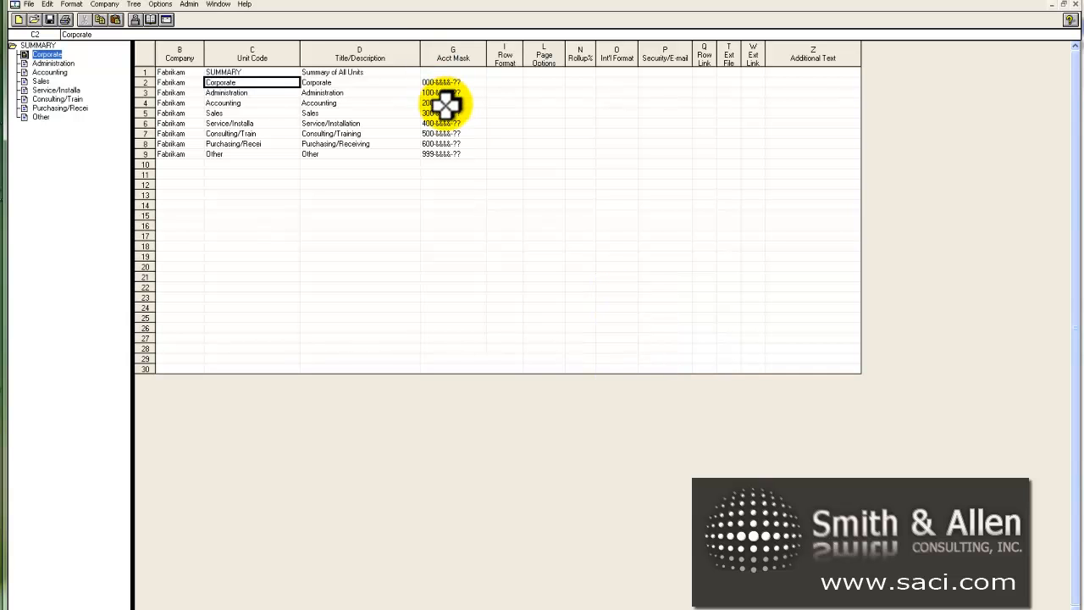
mouse_move(754, 64)
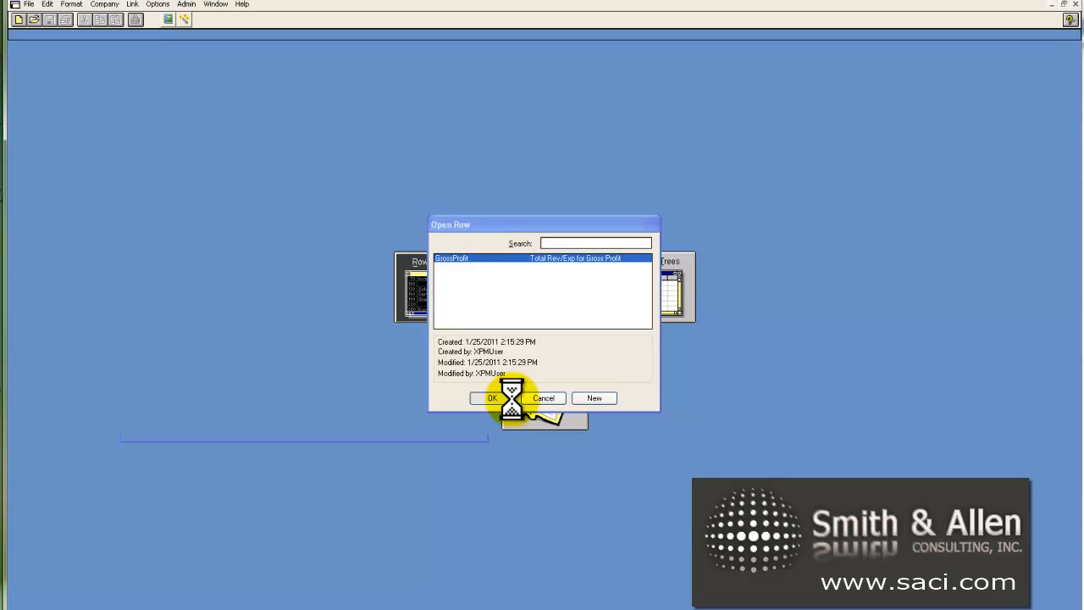
left_click(491, 398)
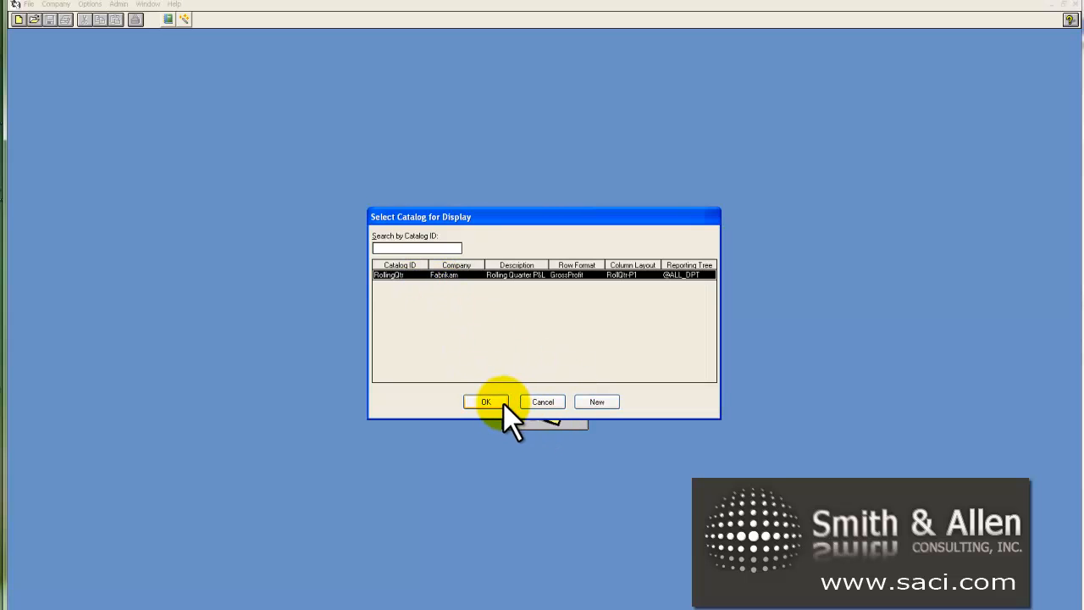
Open the RollingQtr catalog, enable the Department reporting tree, and start generating its report
left_click(485, 402)
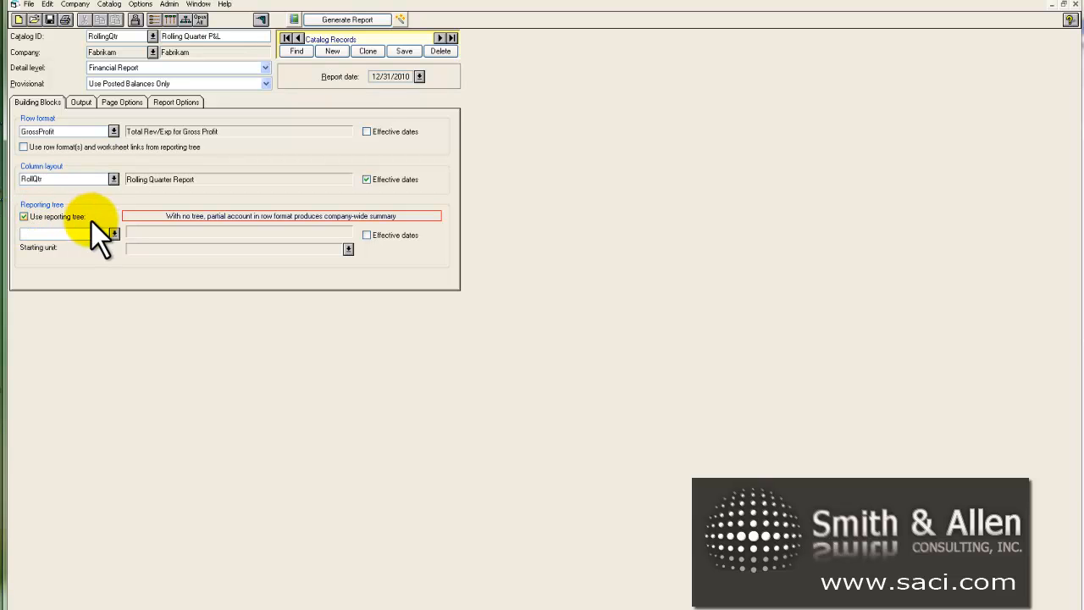
left_click(113, 234)
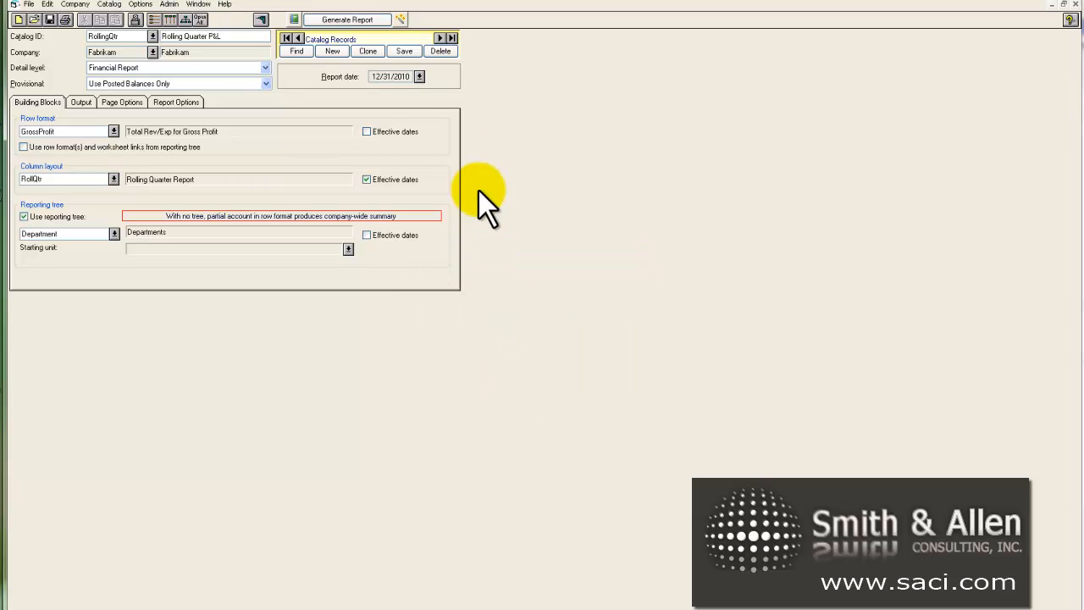
left_click(420, 76)
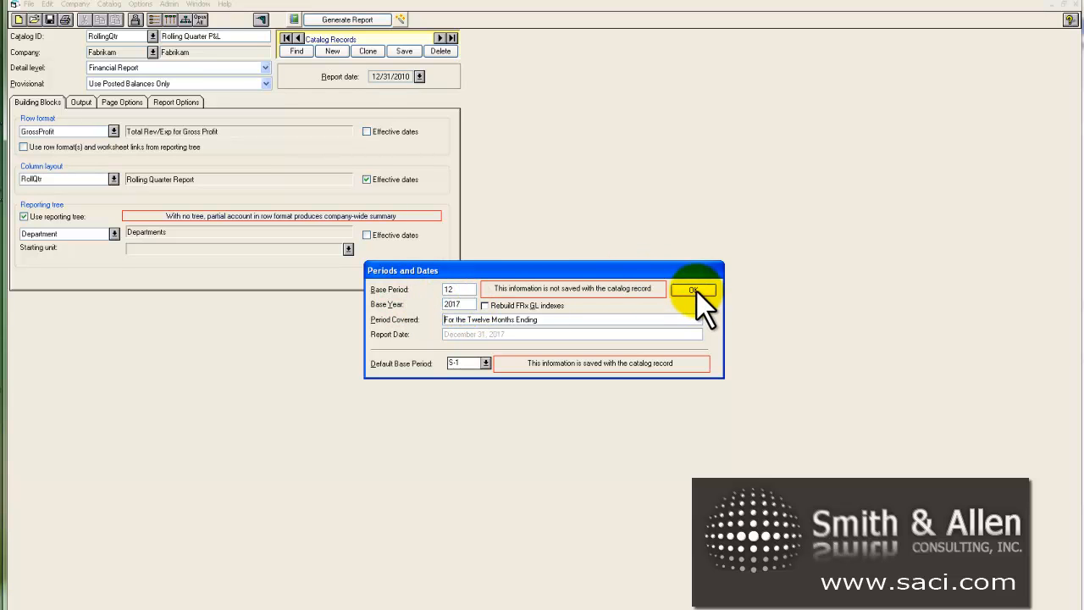
Accept period 12 of 2017, mark all Department units, and run the report
left_click(695, 288)
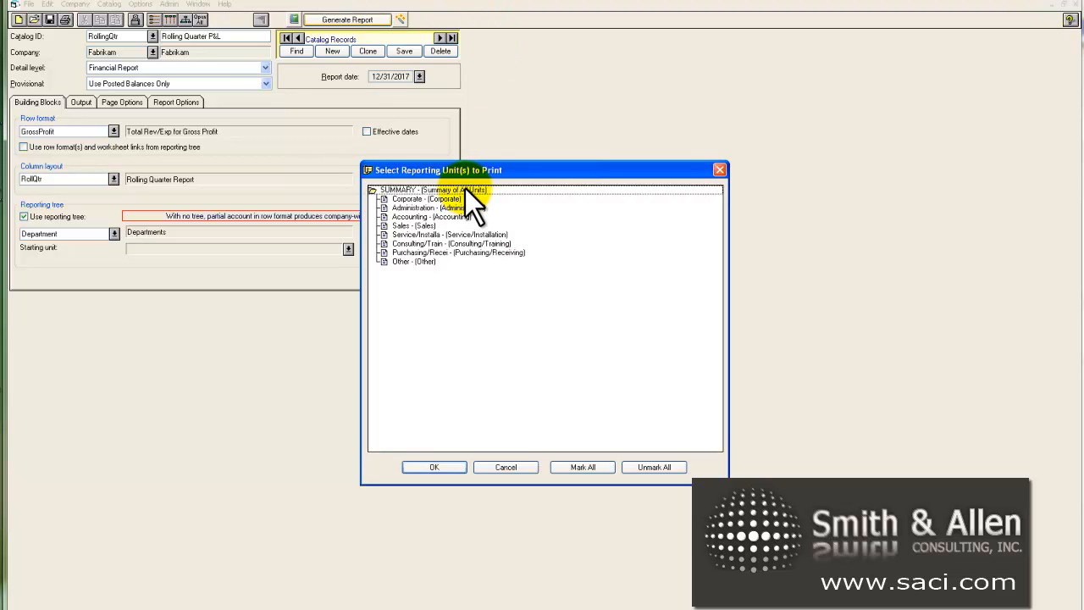
left_click(583, 467)
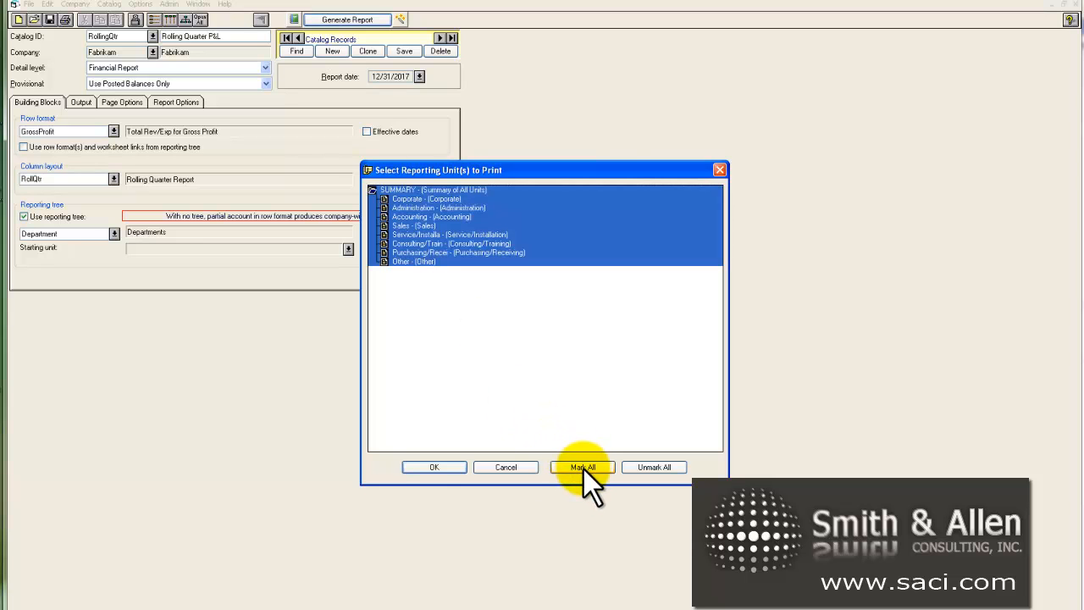
left_click(434, 467)
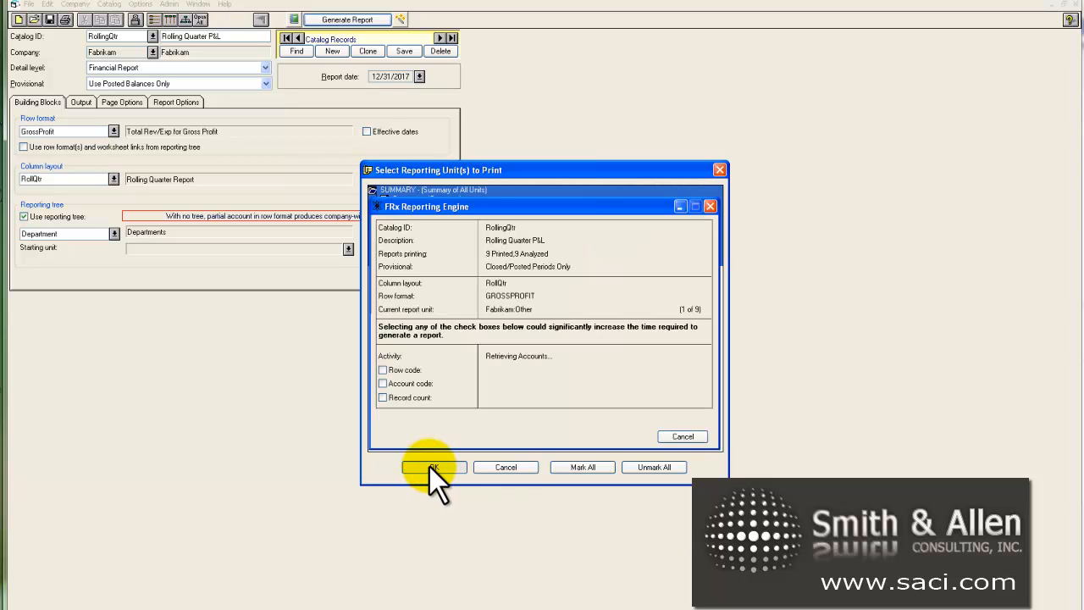
left_click(433, 468)
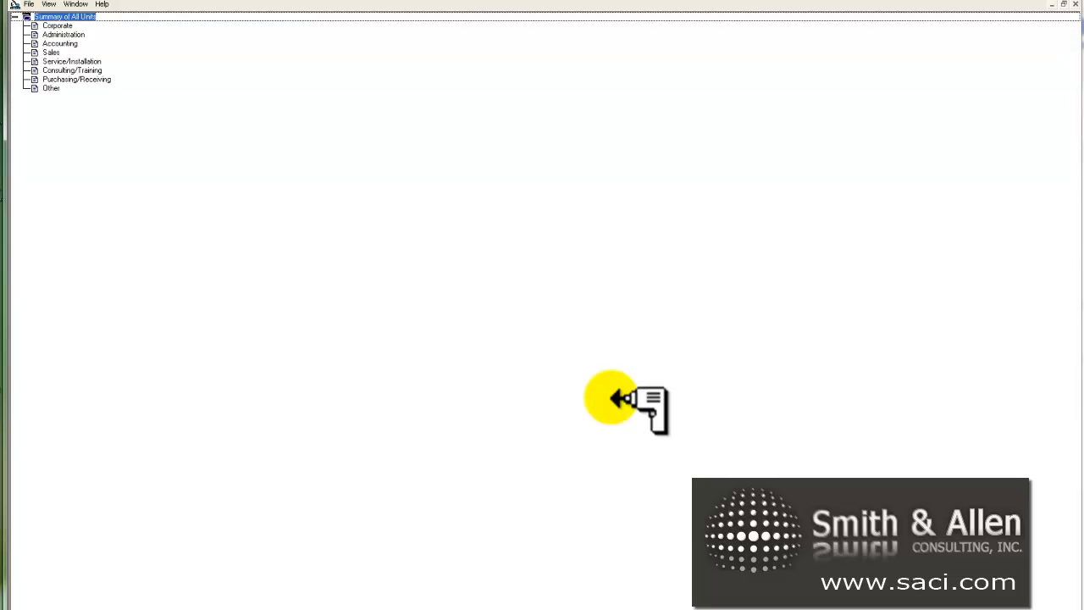
mouse_move(102, 38)
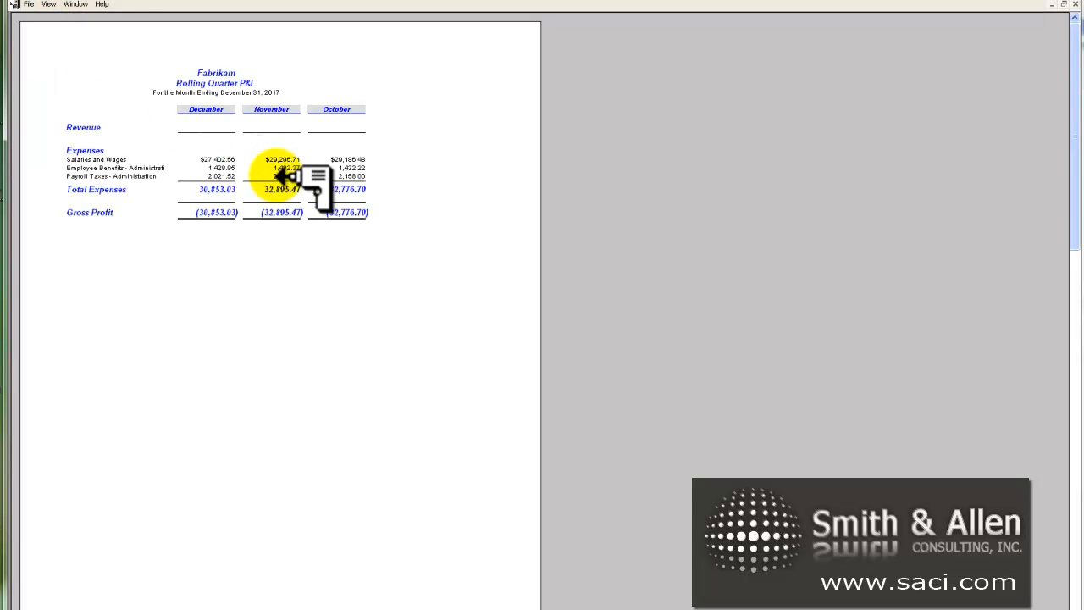
mouse_move(267, 211)
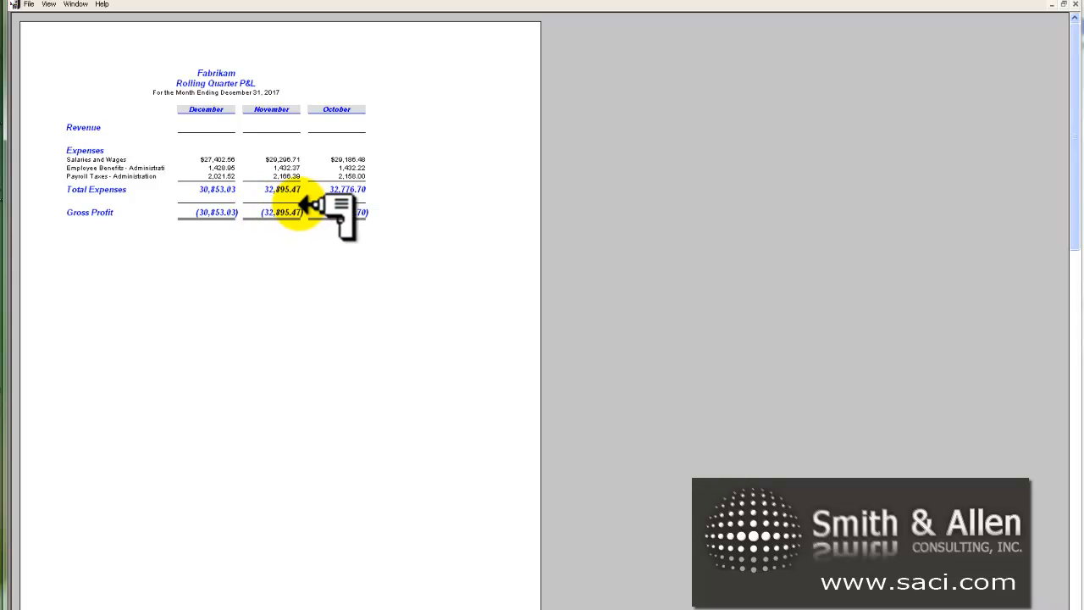
mouse_move(339, 212)
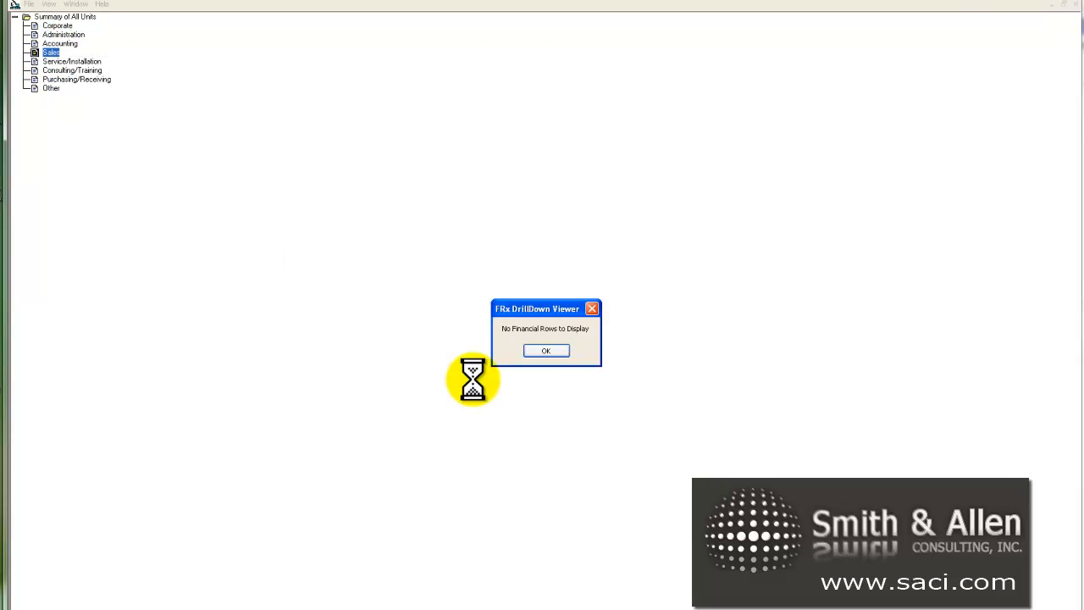
Dismiss the No Financial Rows message while reviewing a department's Rolling Quarter P&L
left_click(546, 351)
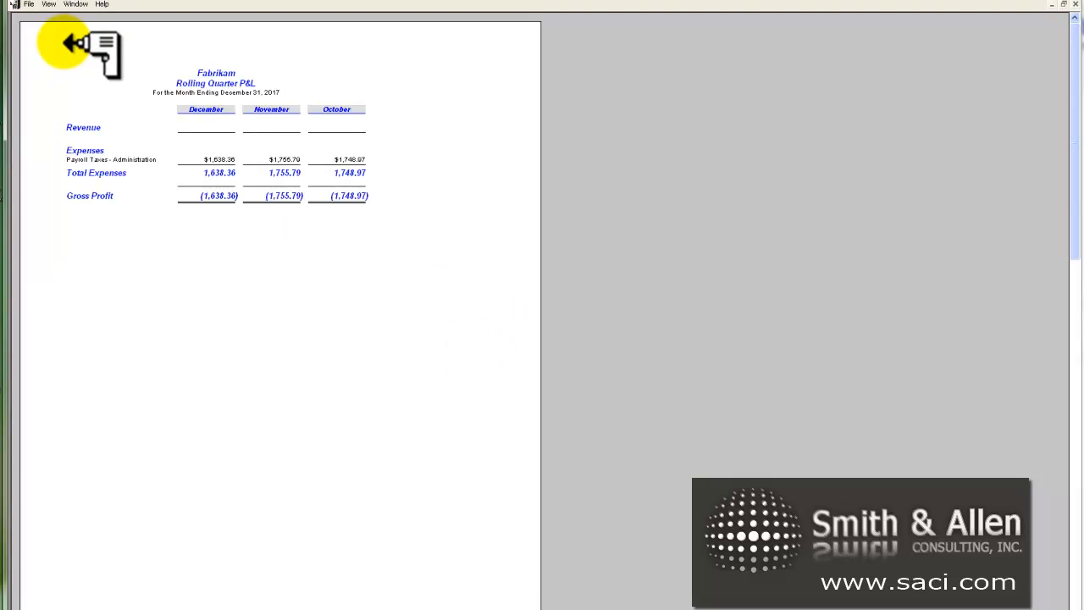
mouse_move(251, 193)
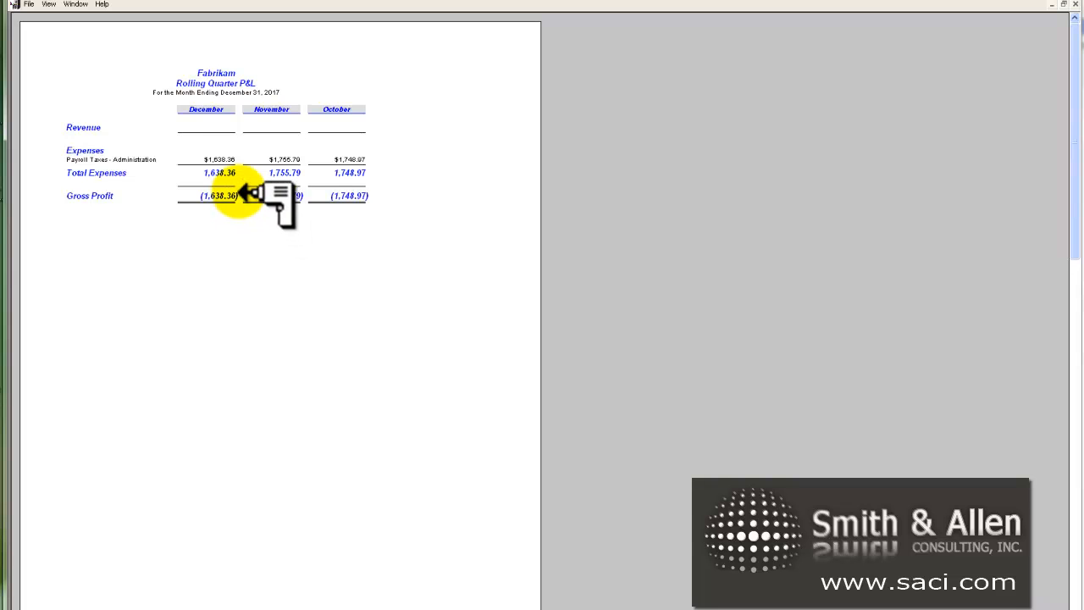
mouse_move(415, 159)
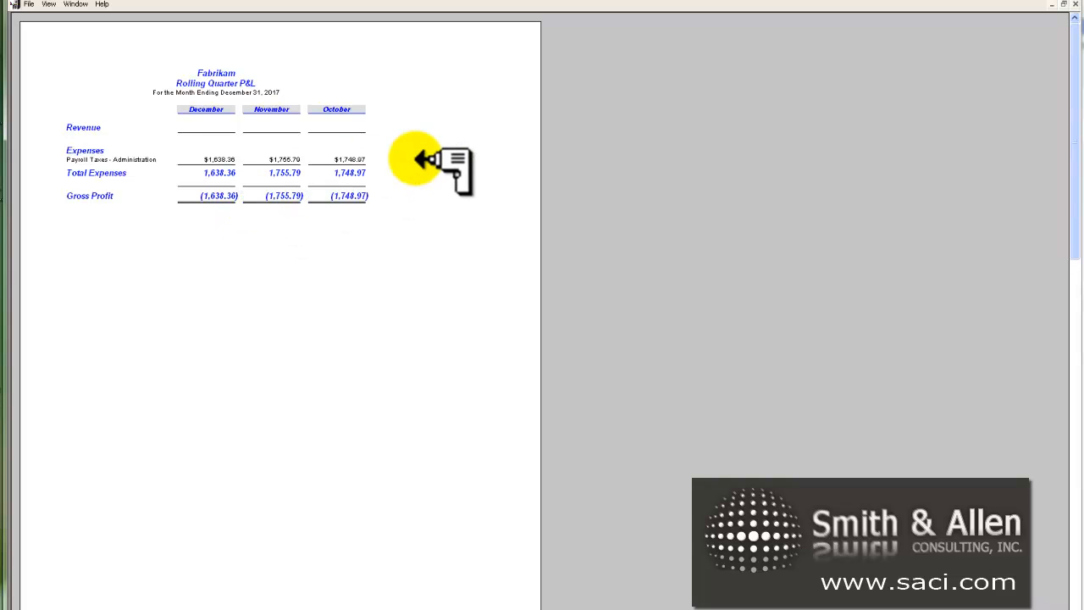
mouse_move(1076, 17)
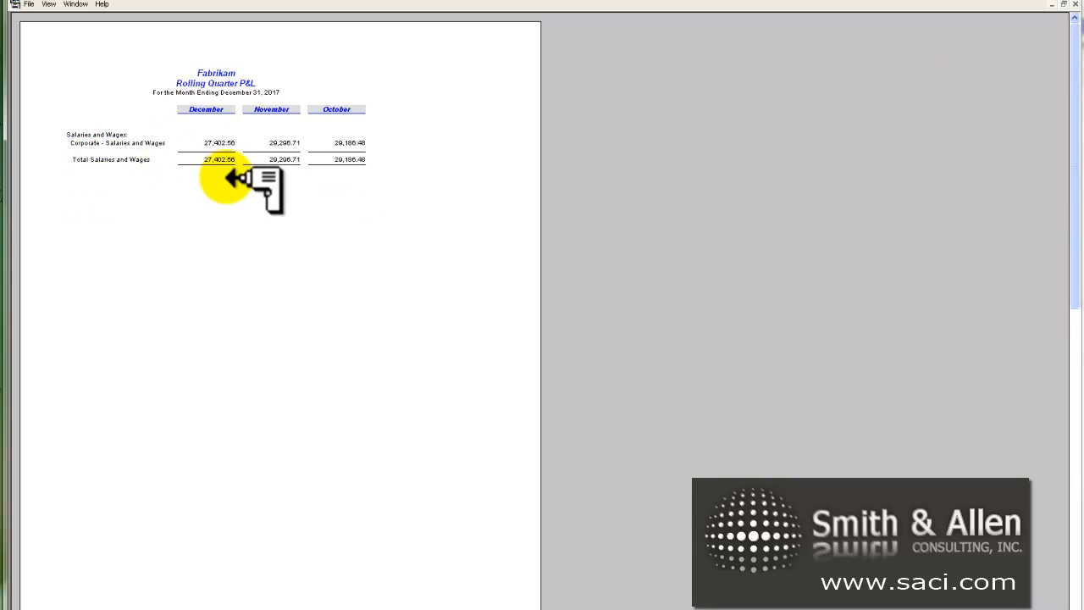
mouse_move(136, 149)
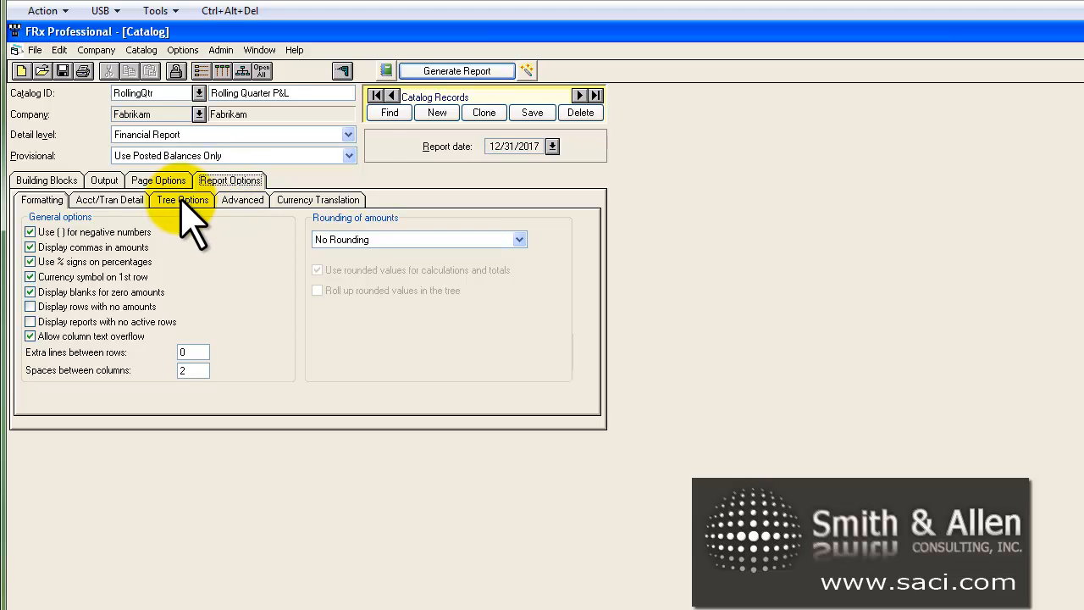
Set Tree Options to include all units automatically, then regenerate the RollingQtr report
left_click(183, 200)
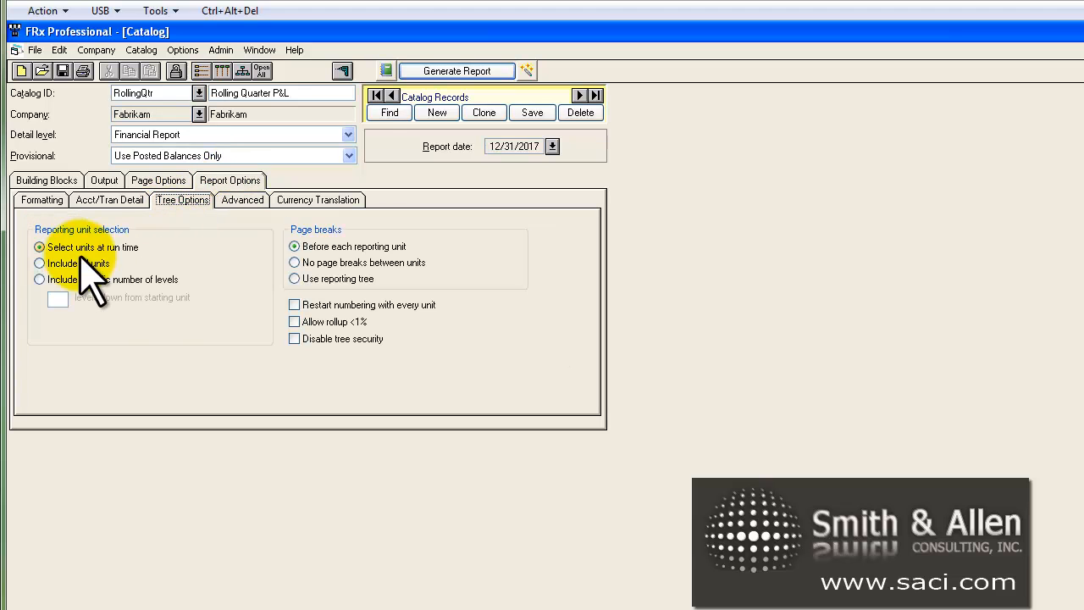
left_click(38, 264)
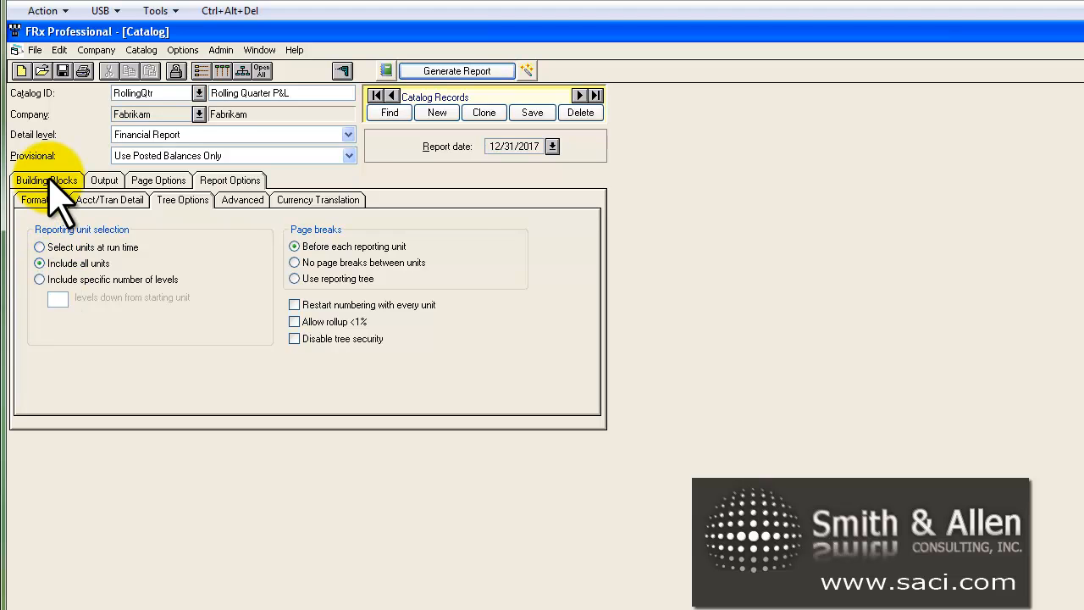
left_click(45, 180)
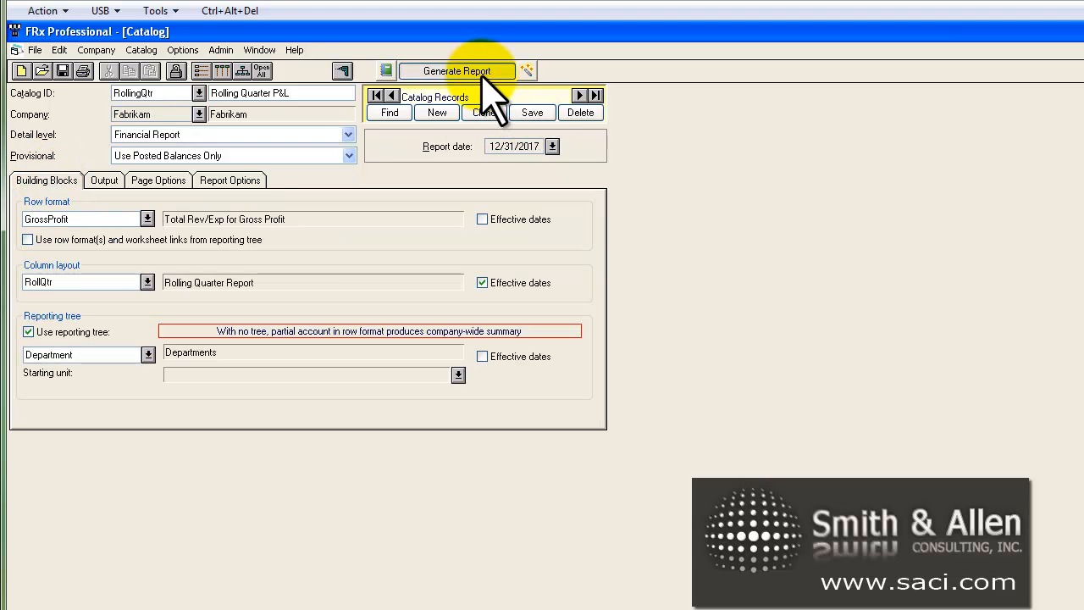
left_click(458, 72)
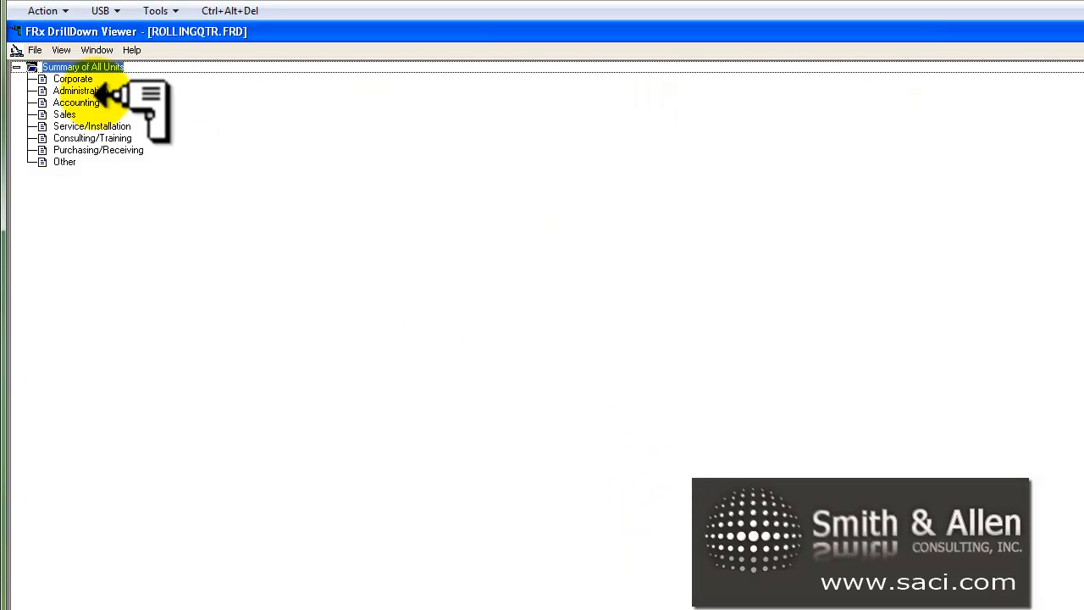
Open one department's Rolling Quarter P&L from the regenerated unit list
double_click(73, 80)
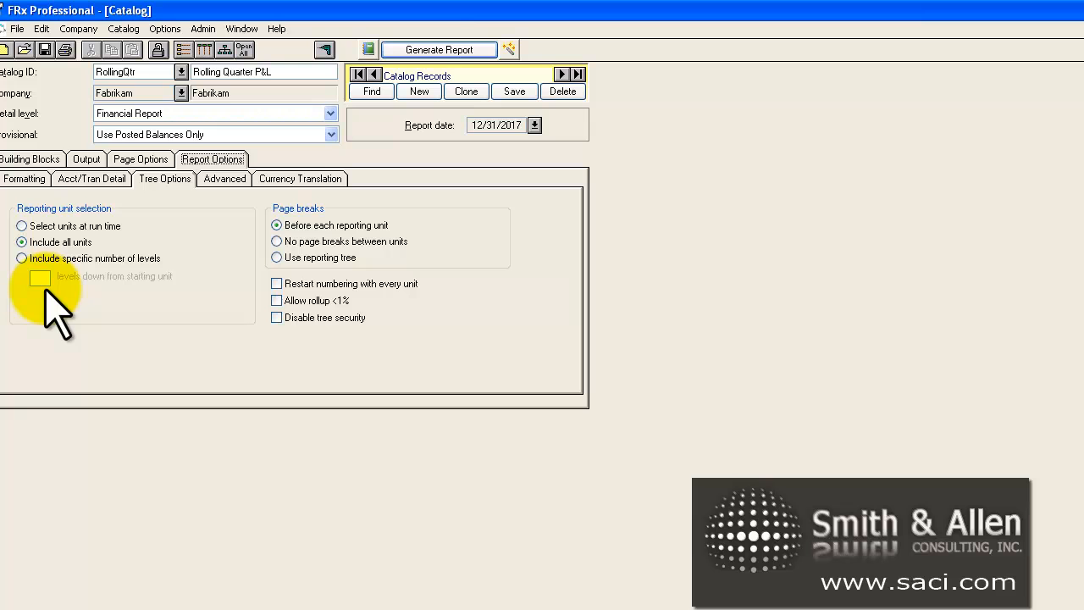
mouse_move(305, 271)
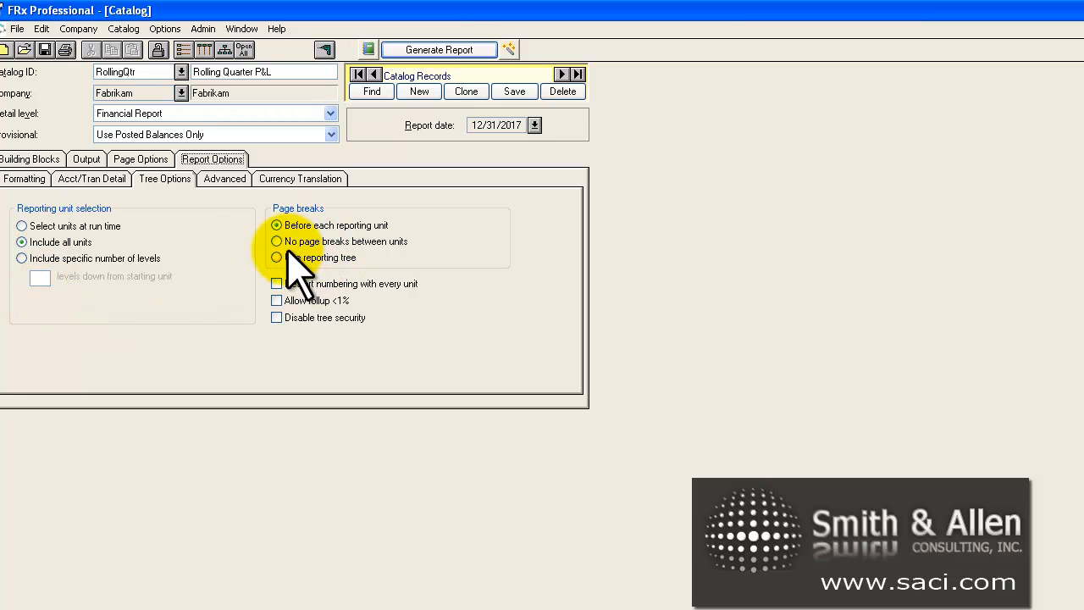
mouse_move(292, 356)
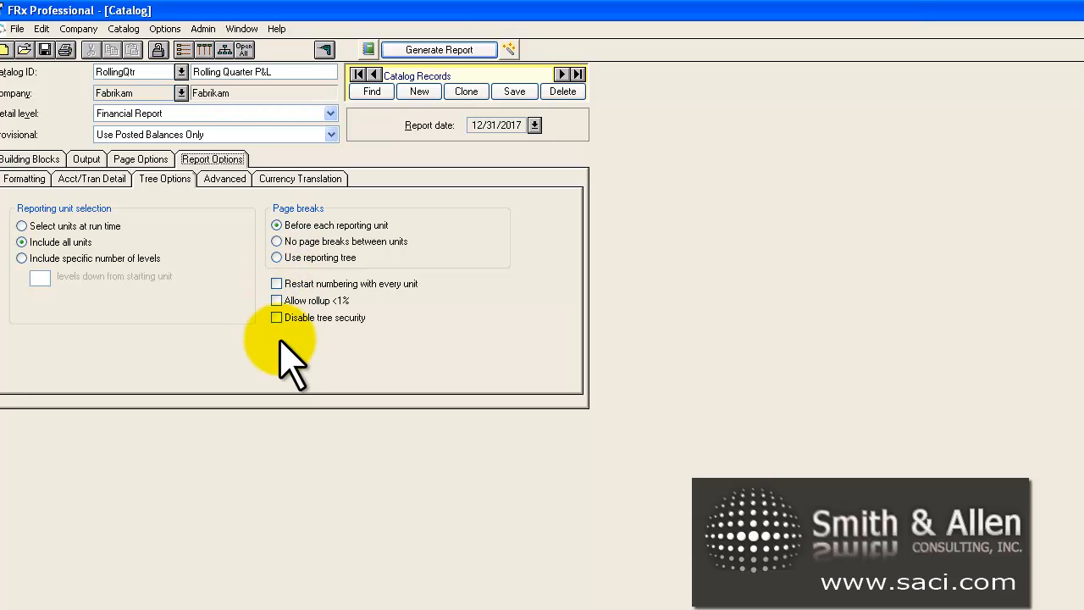
mouse_move(280, 291)
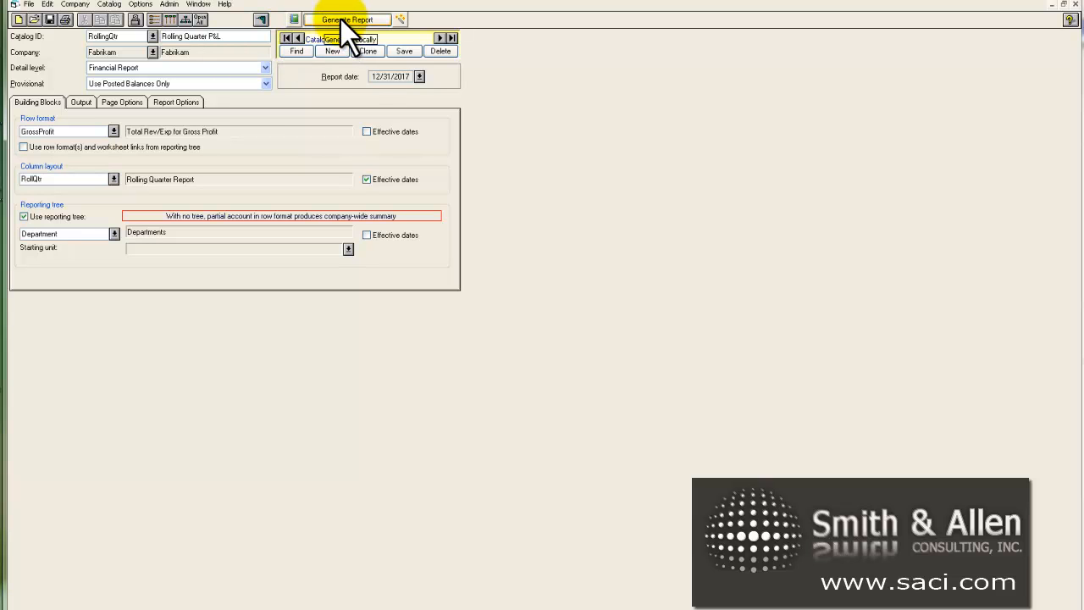
Generate the Rolling Quarter P&L catalog and view the summary report in DrillDown Viewer
left_click(347, 20)
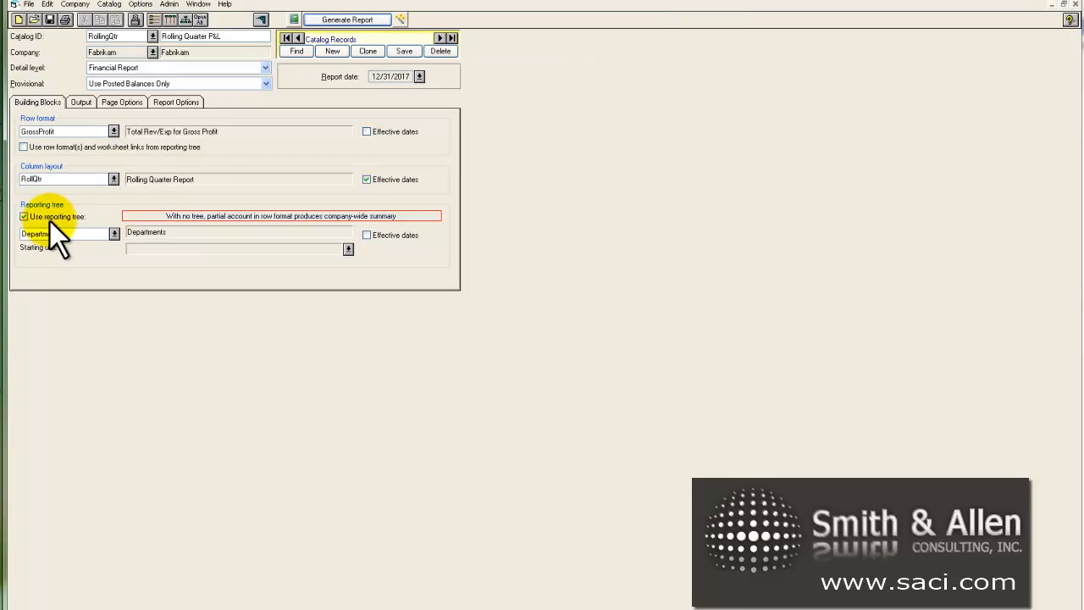
left_click(346, 19)
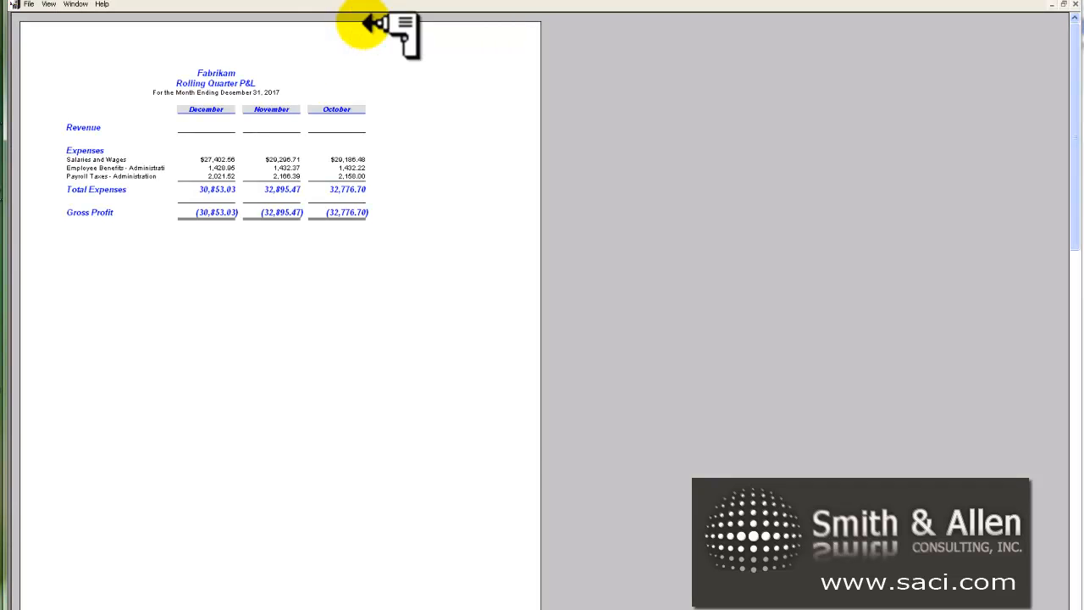
mouse_move(355, 223)
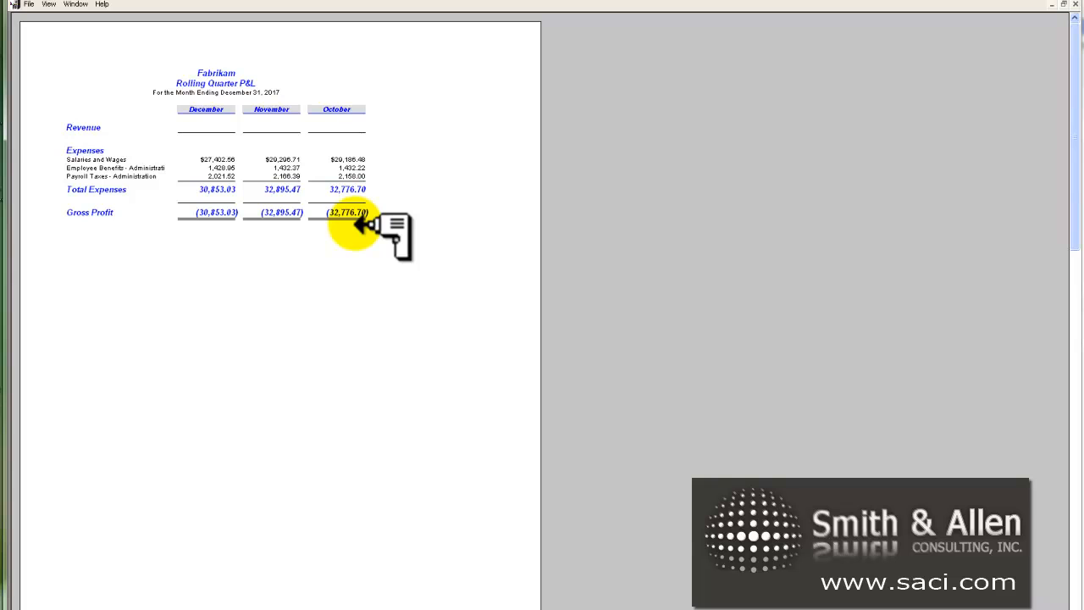